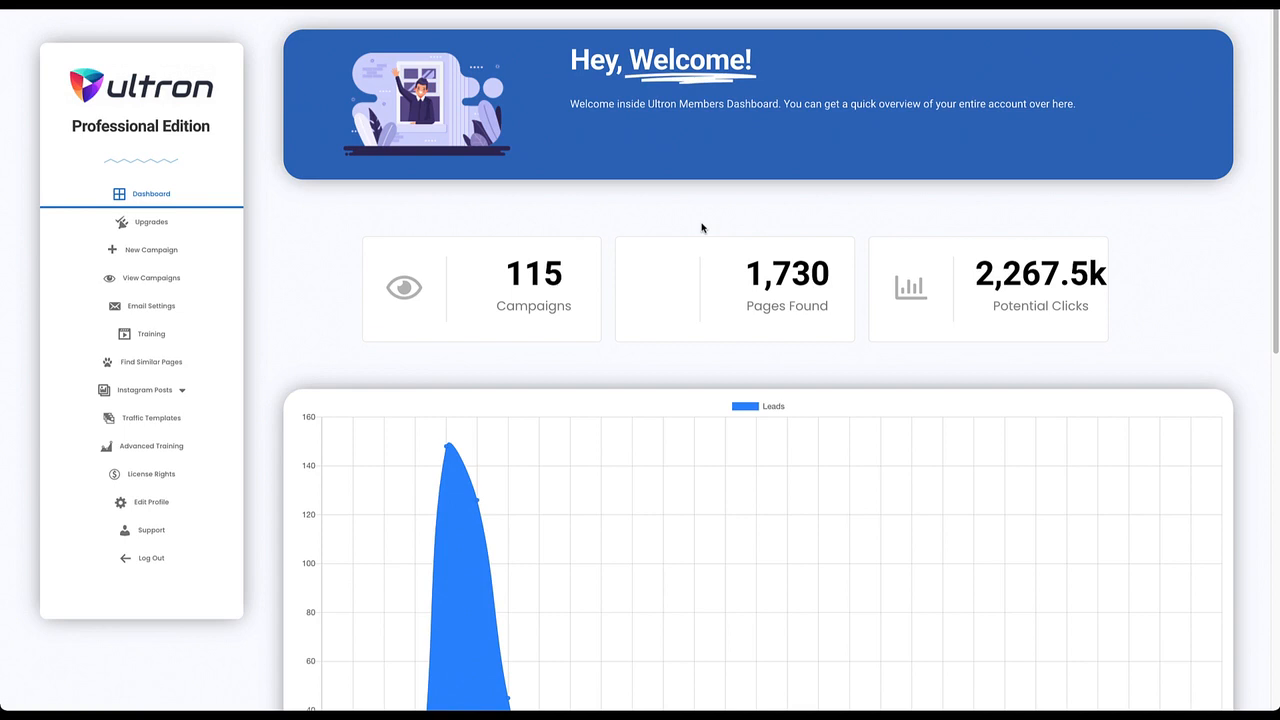
mouse_move(340, 228)
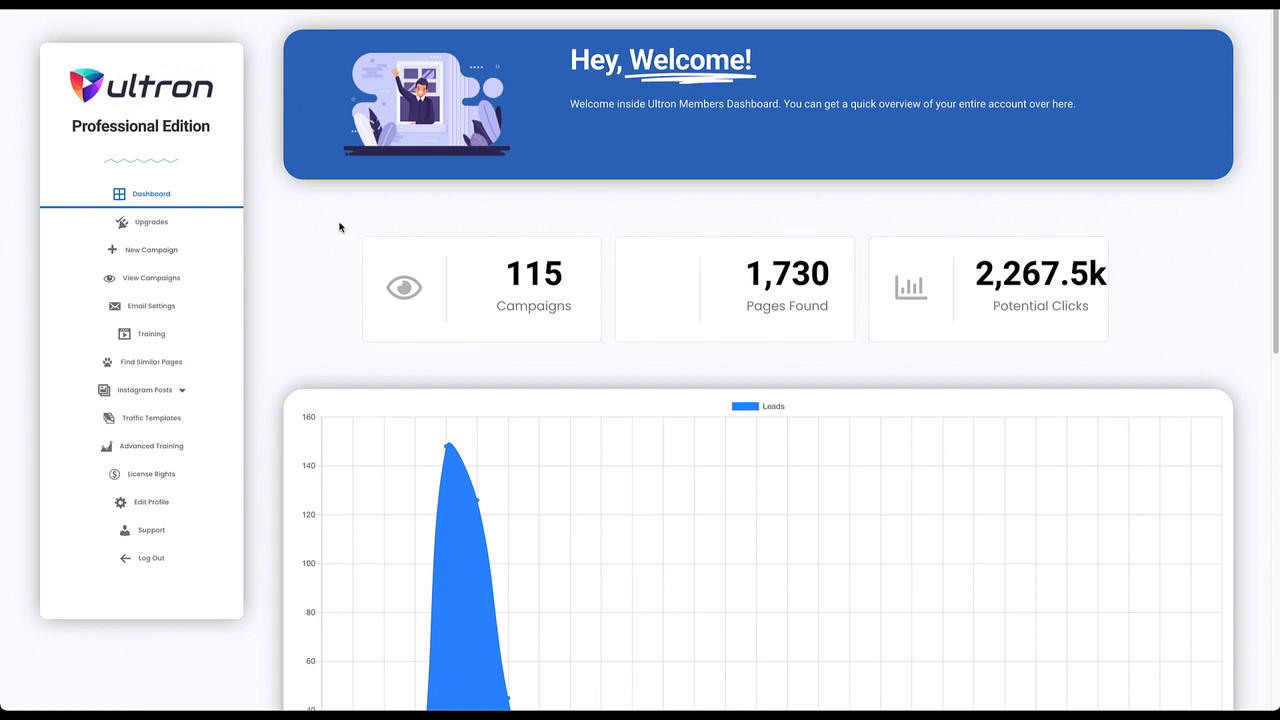
mouse_move(152, 278)
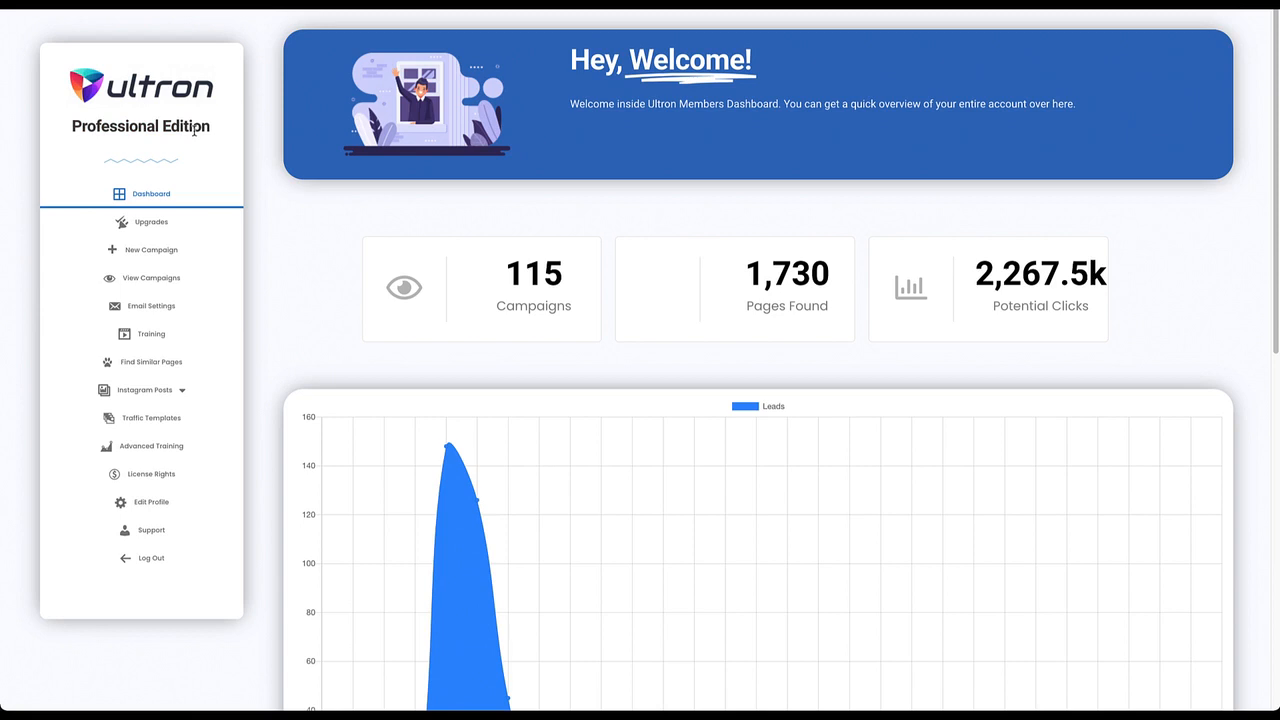
mouse_move(150, 362)
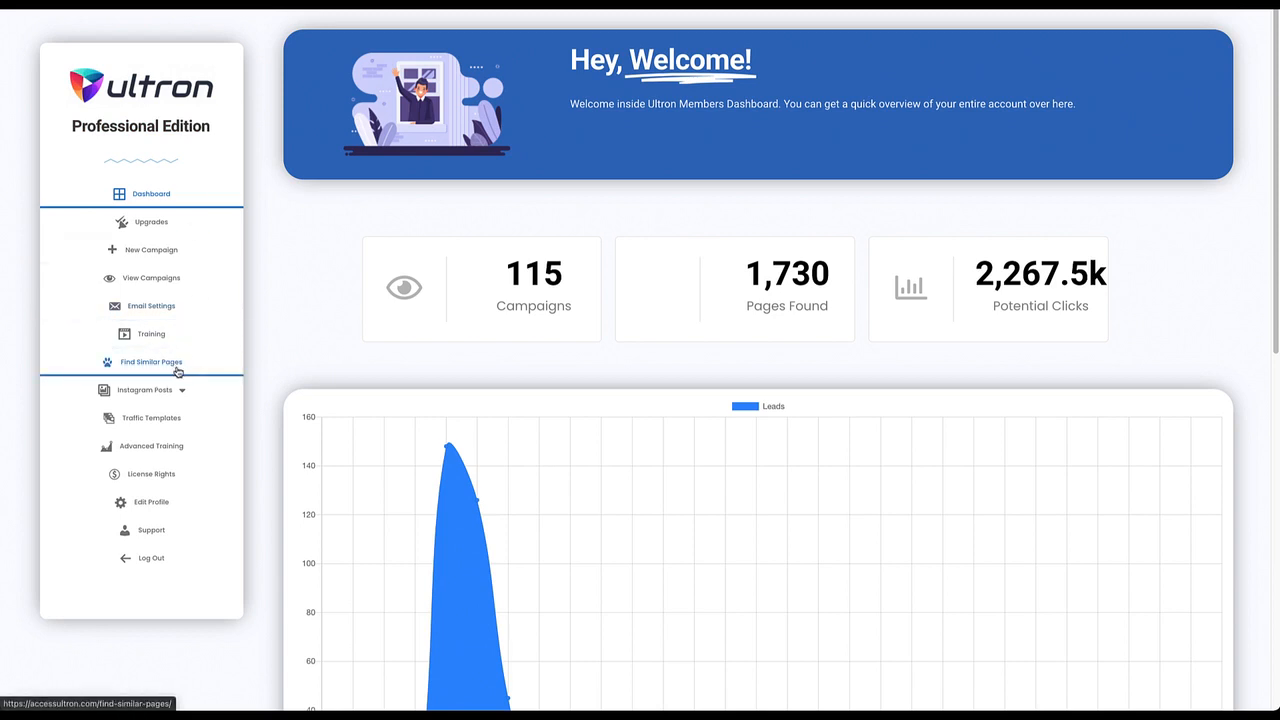
mouse_move(158, 332)
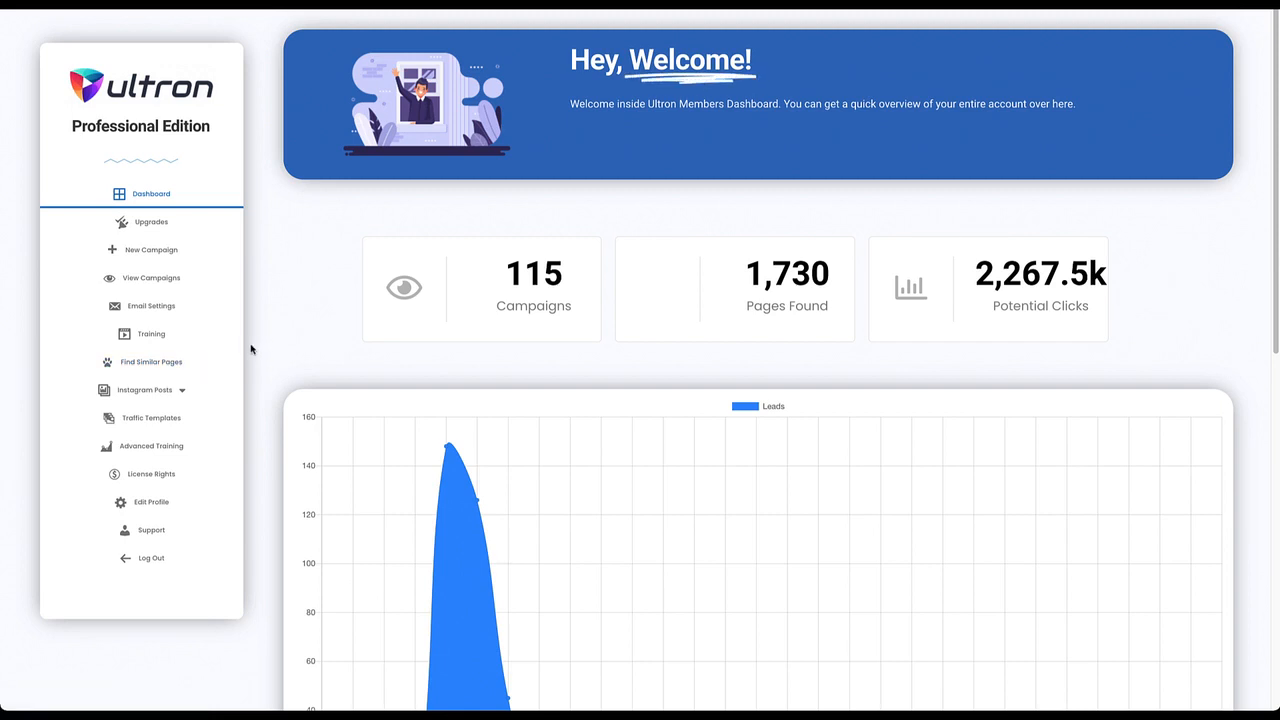
mouse_move(258, 312)
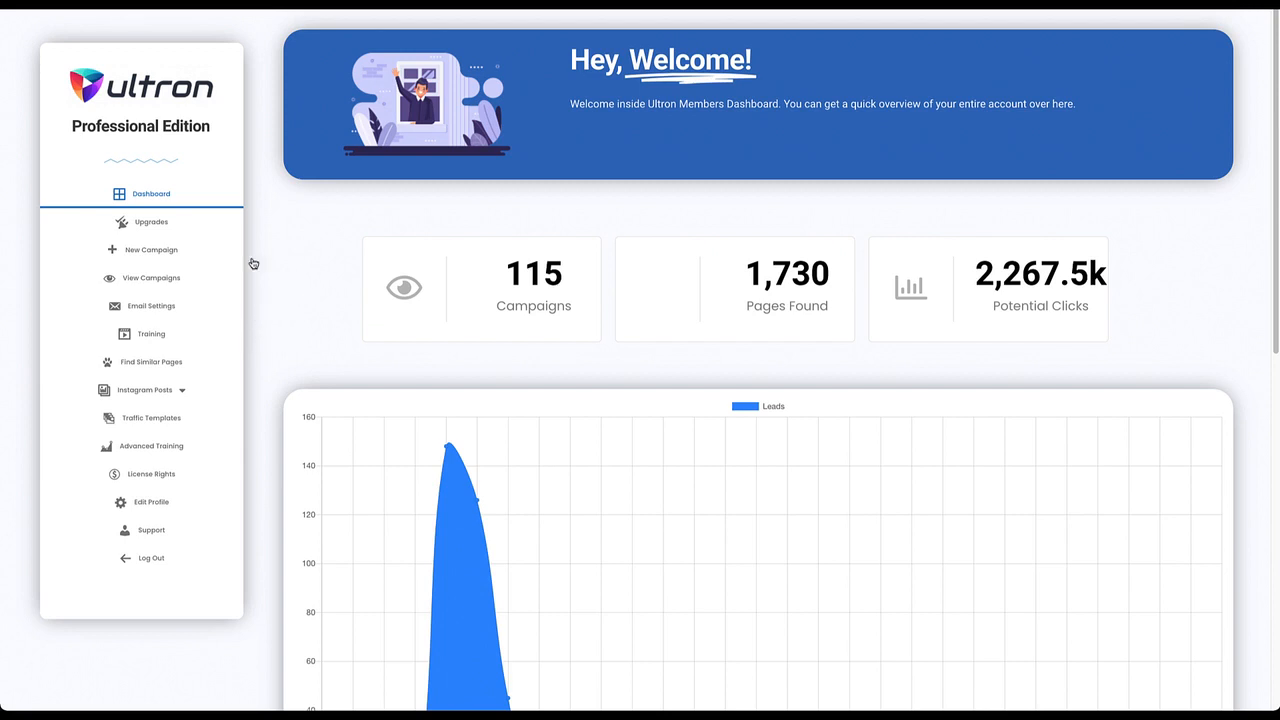
mouse_move(300, 280)
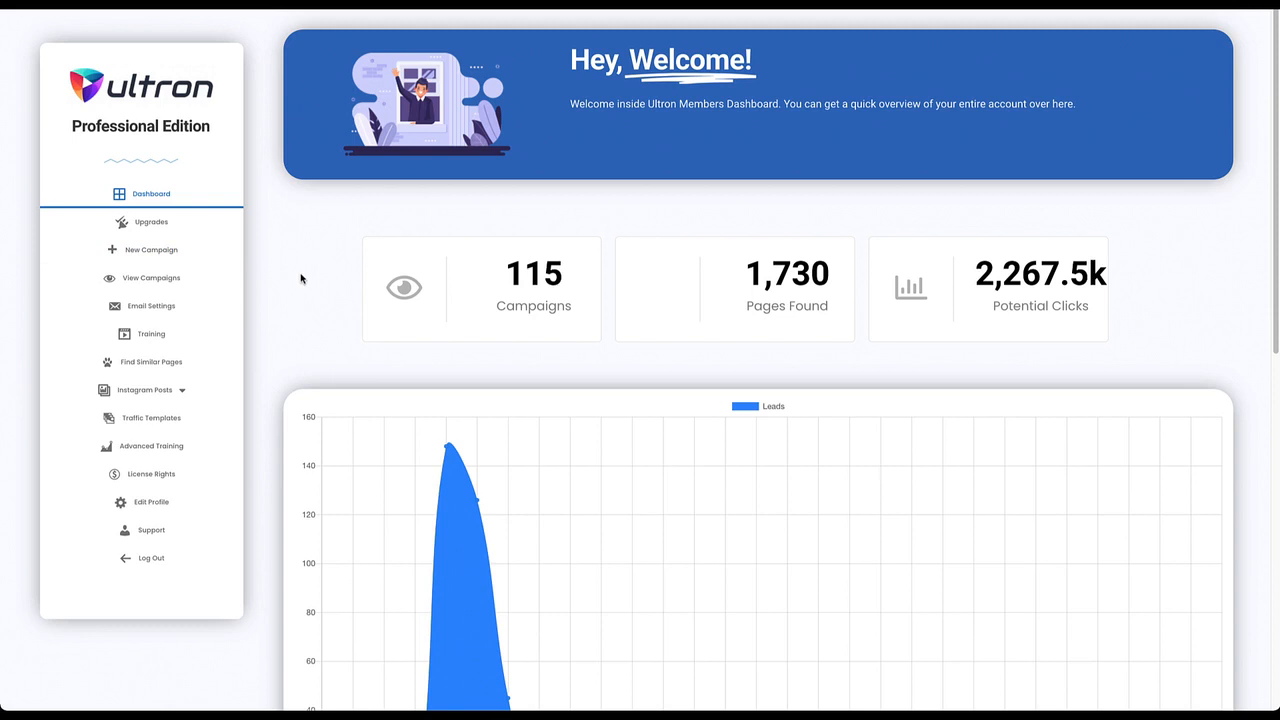
Step: Start a new campaign, dismissing the tutorial video and the Set Session ID panel
left_click(152, 248)
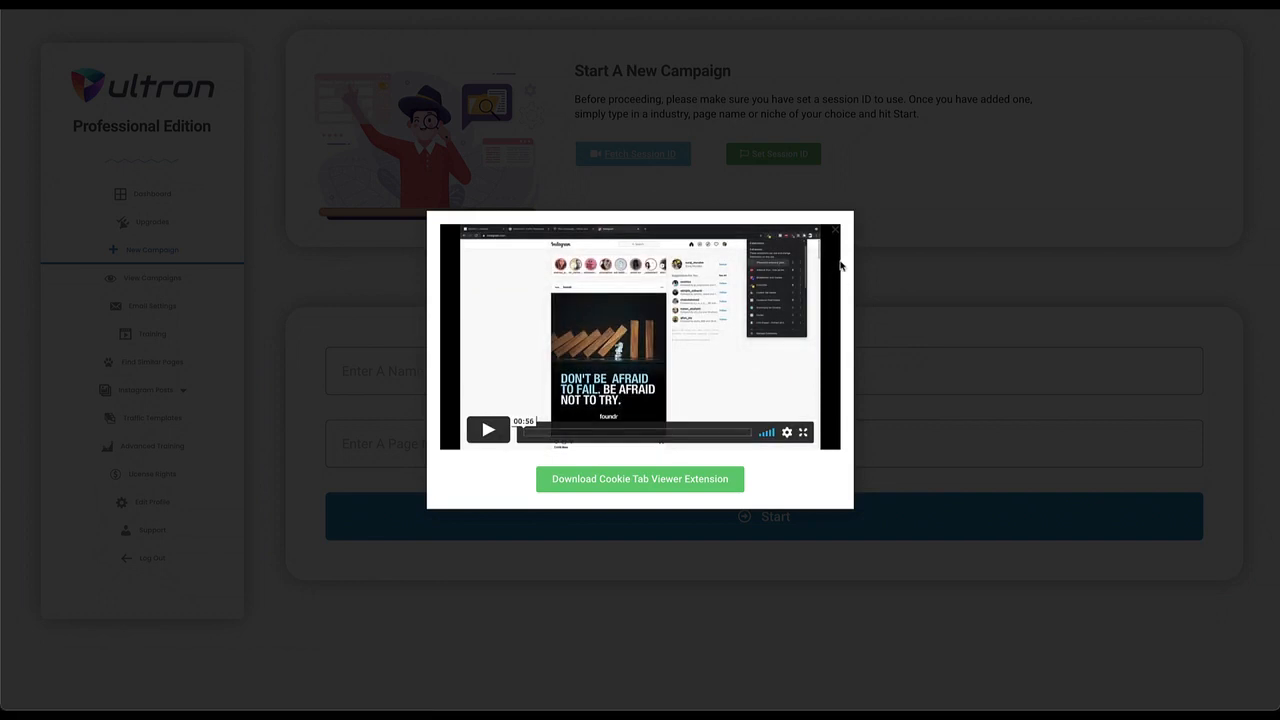
mouse_move(882, 260)
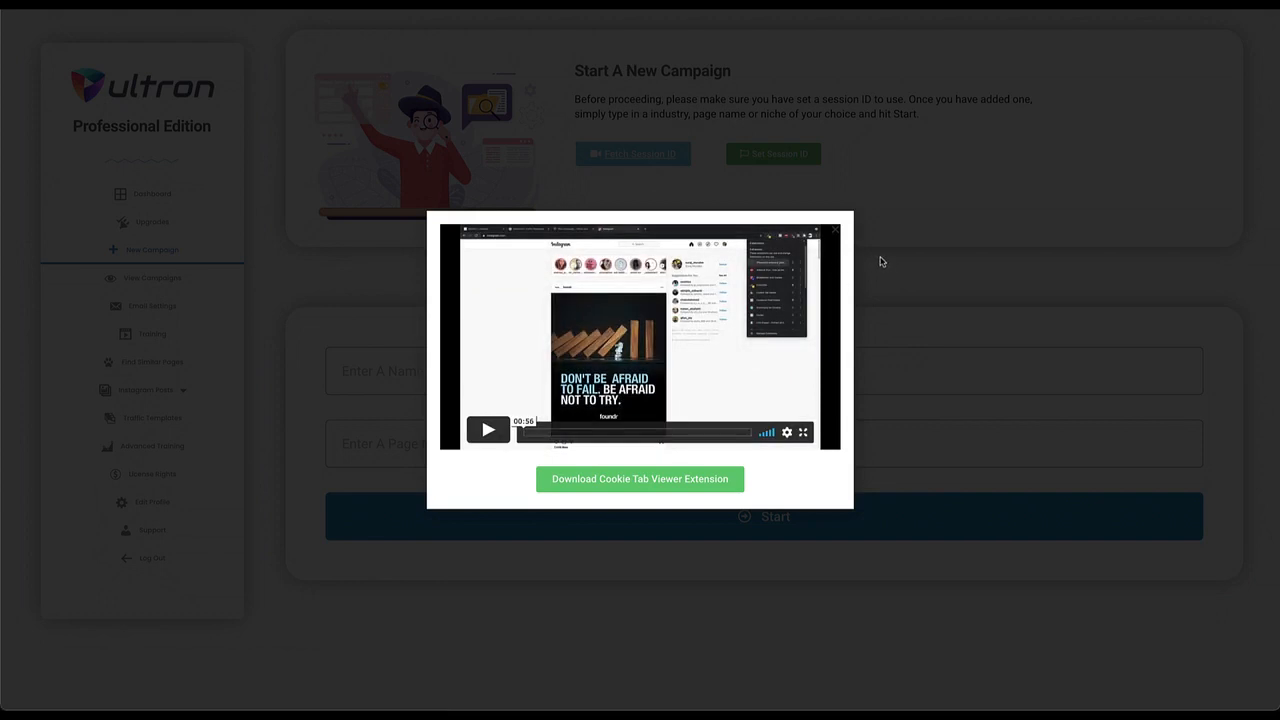
left_click(834, 228)
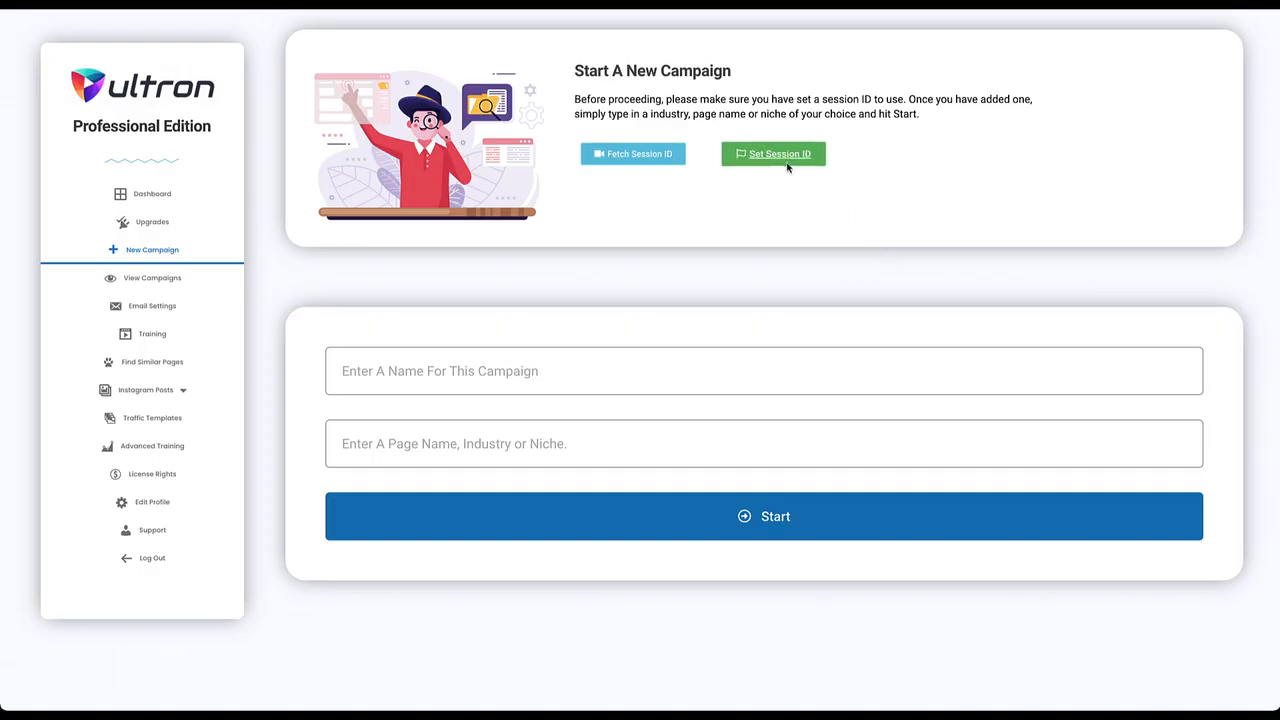
left_click(772, 152)
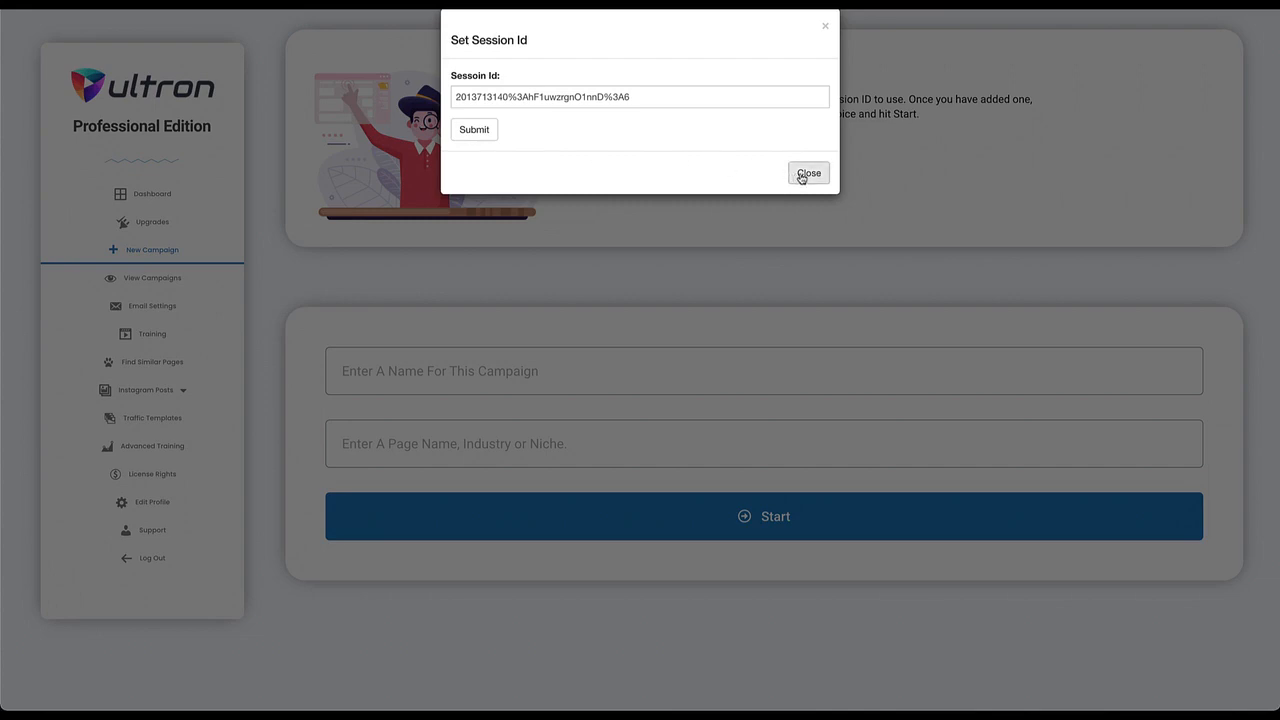
left_click(808, 172)
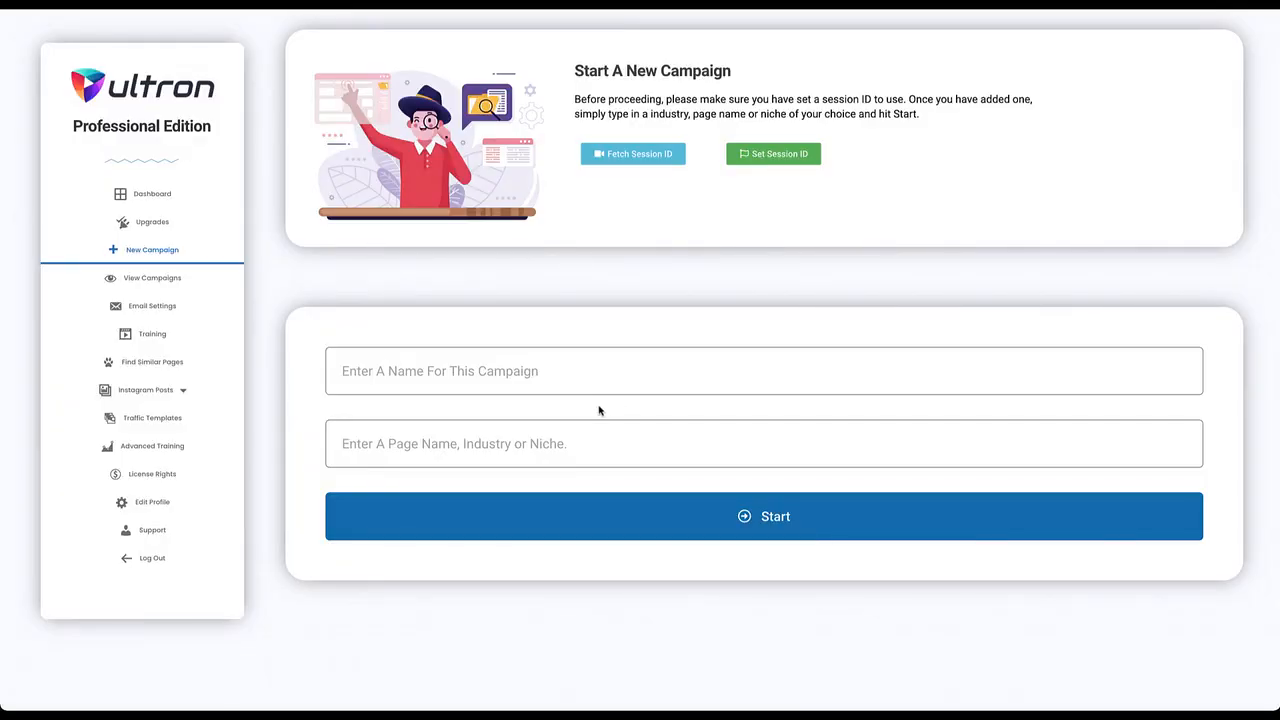
Step: Name the campaign 'Motivational Pages Campaign' and enter the niche 'motivation'
left_click(764, 370)
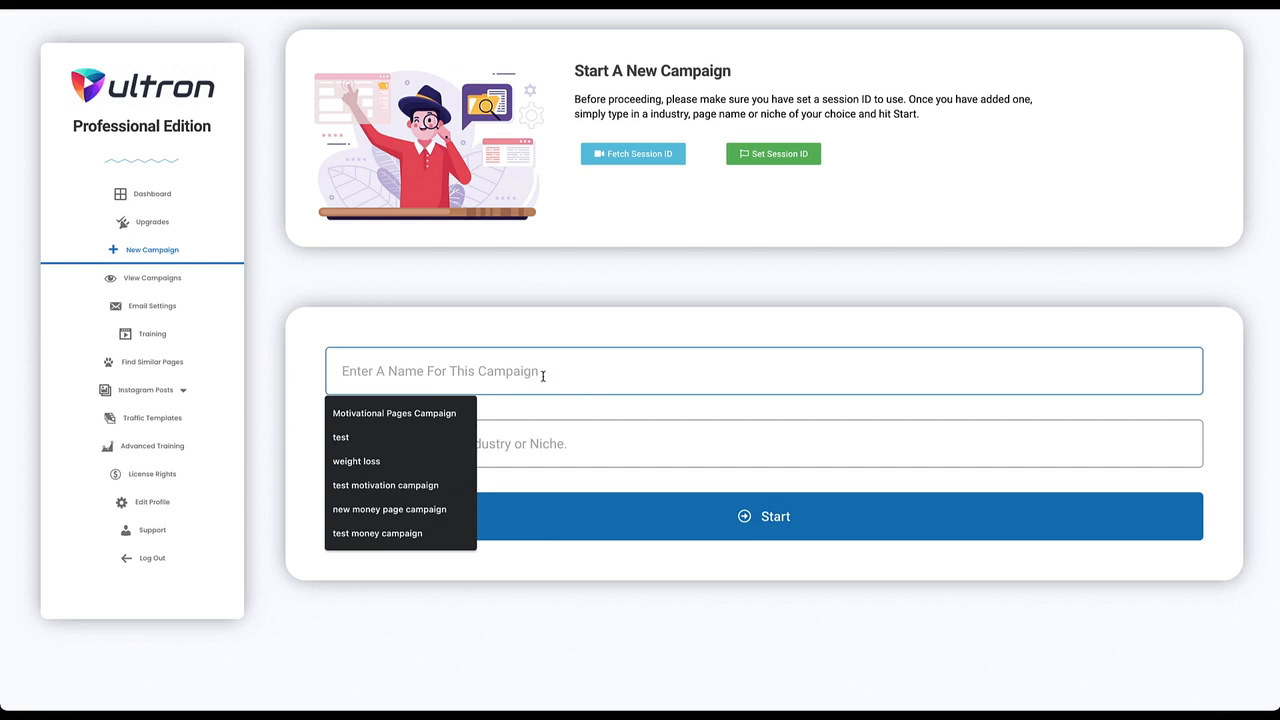
left_click(396, 412)
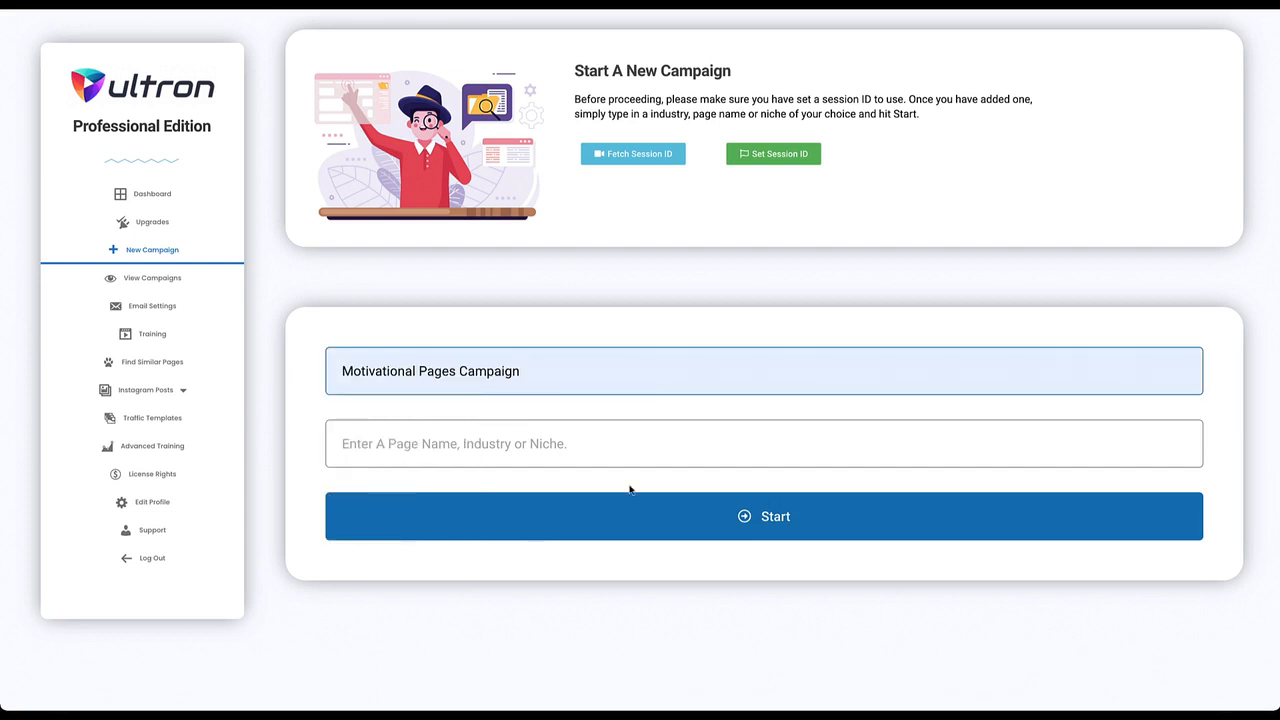
type("motivation")
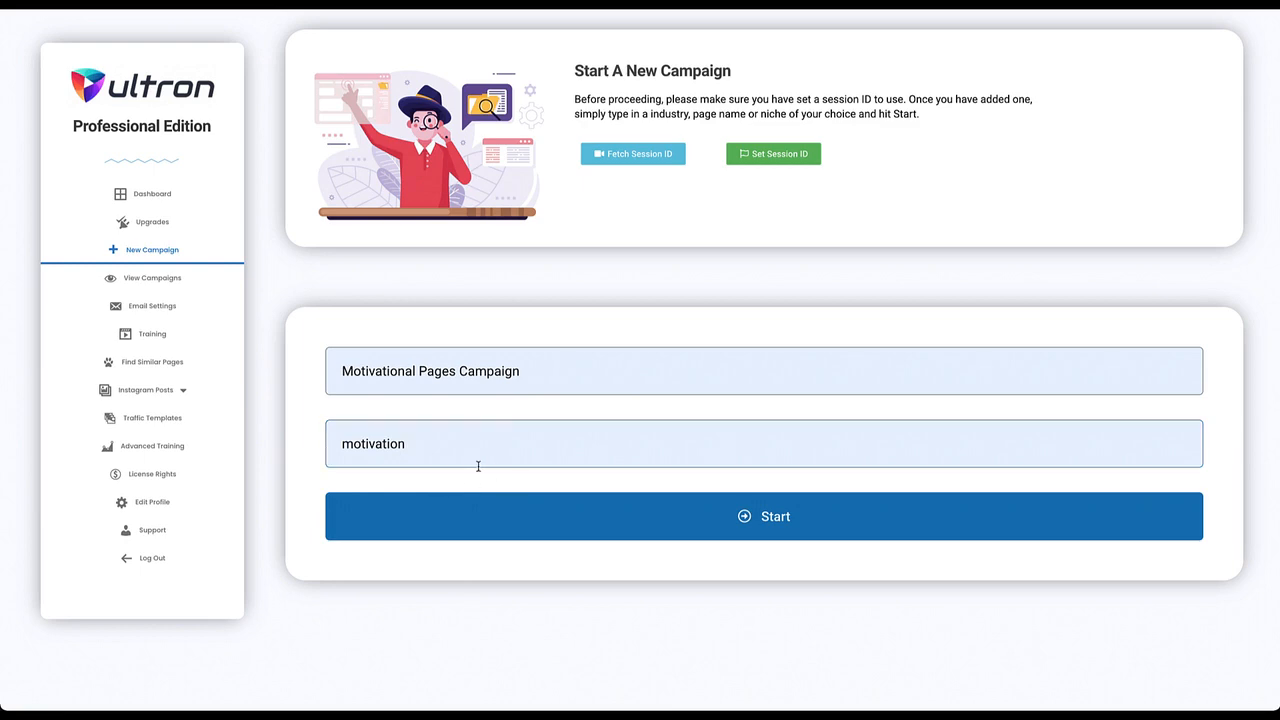
Step: Launch the Motivational Pages Campaign search
left_click(764, 516)
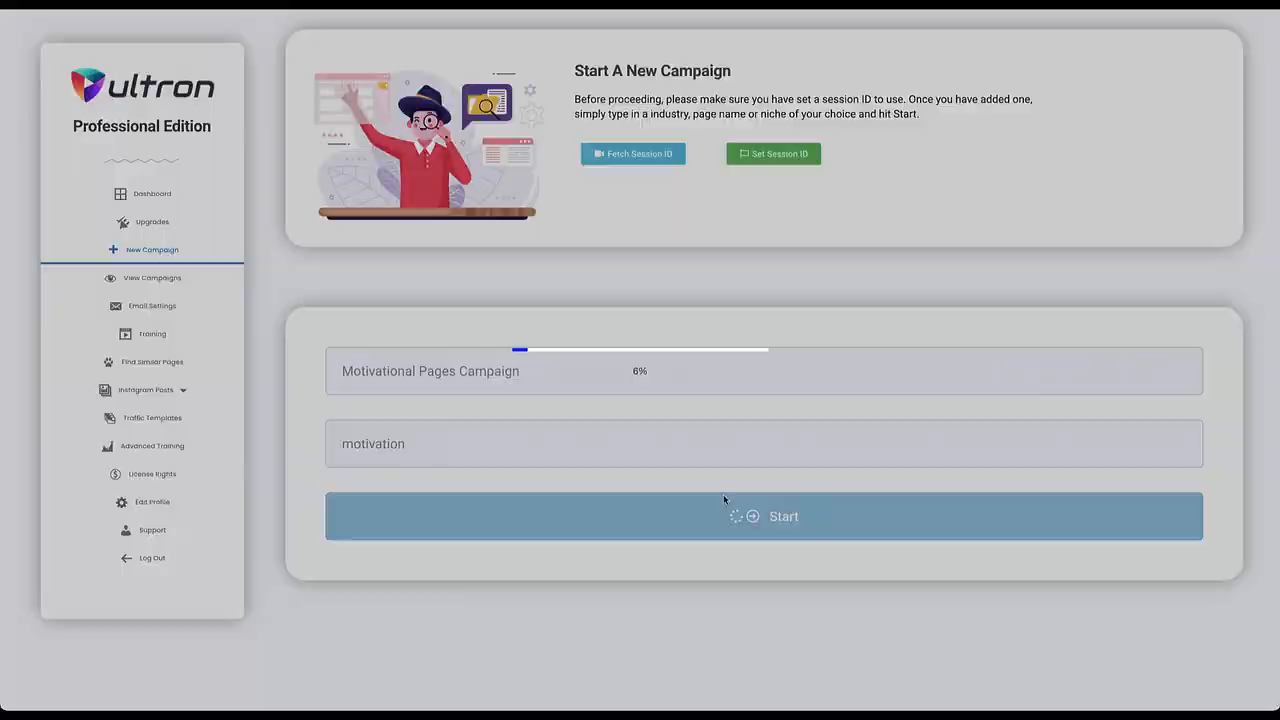
Step: Let the campaign finish and review the 47 found pages in the Leads table
left_click(764, 516)
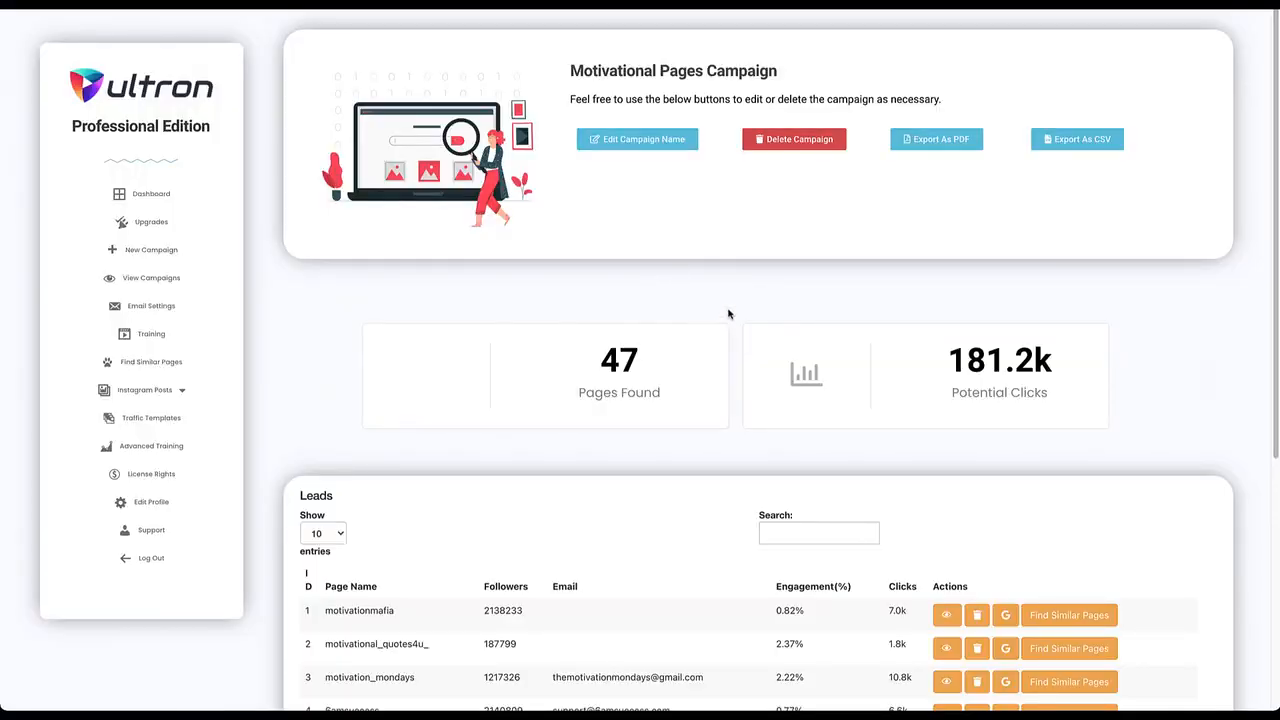
mouse_move(664, 266)
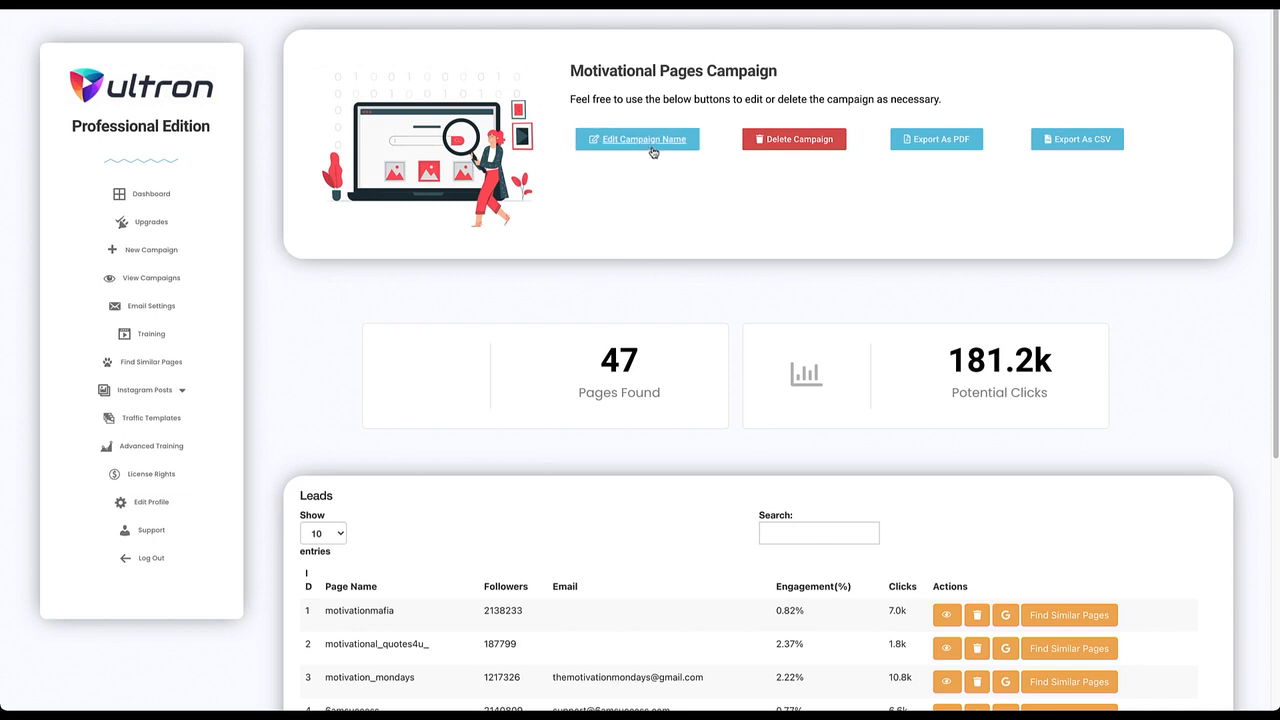
mouse_move(990, 160)
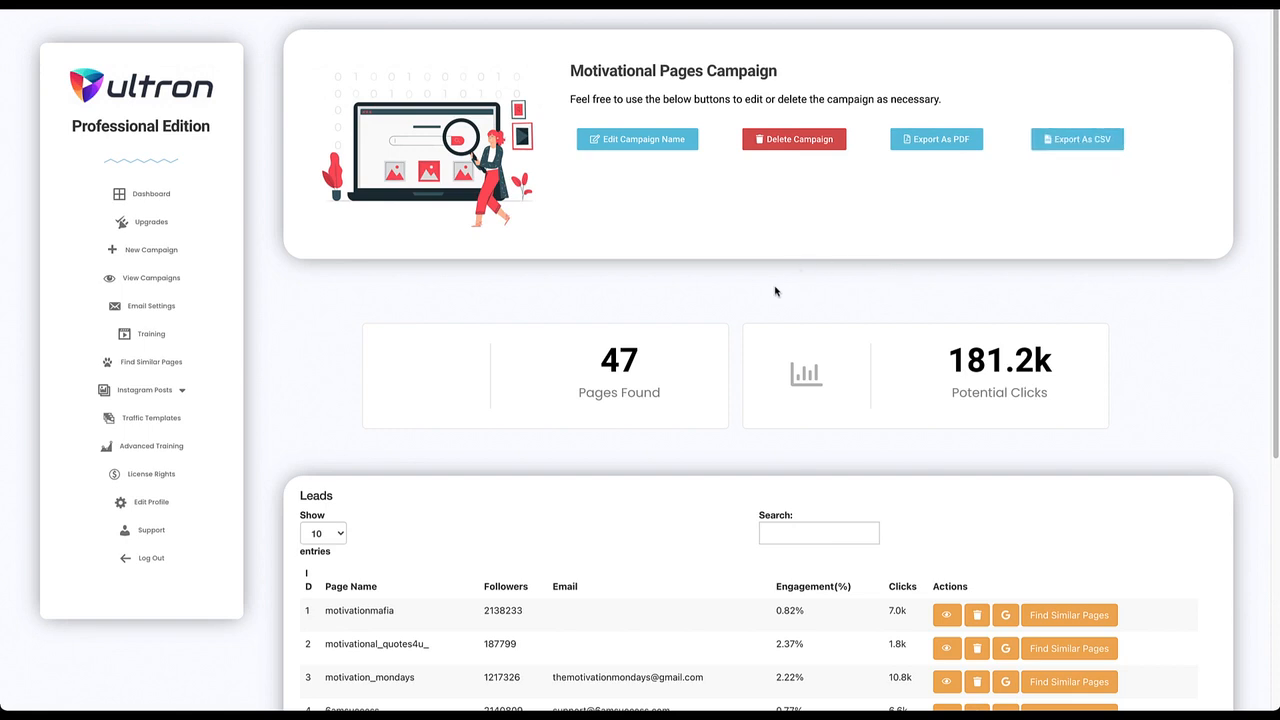
scroll("down", 3)
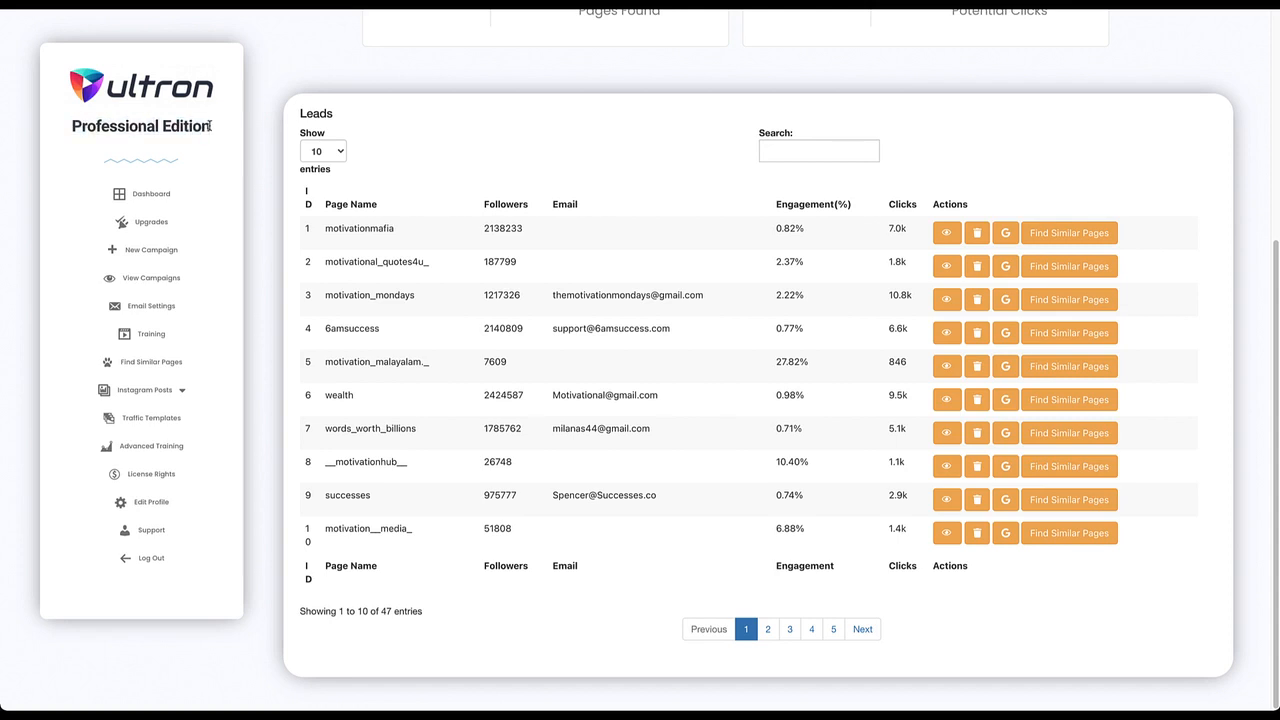
mouse_move(992, 258)
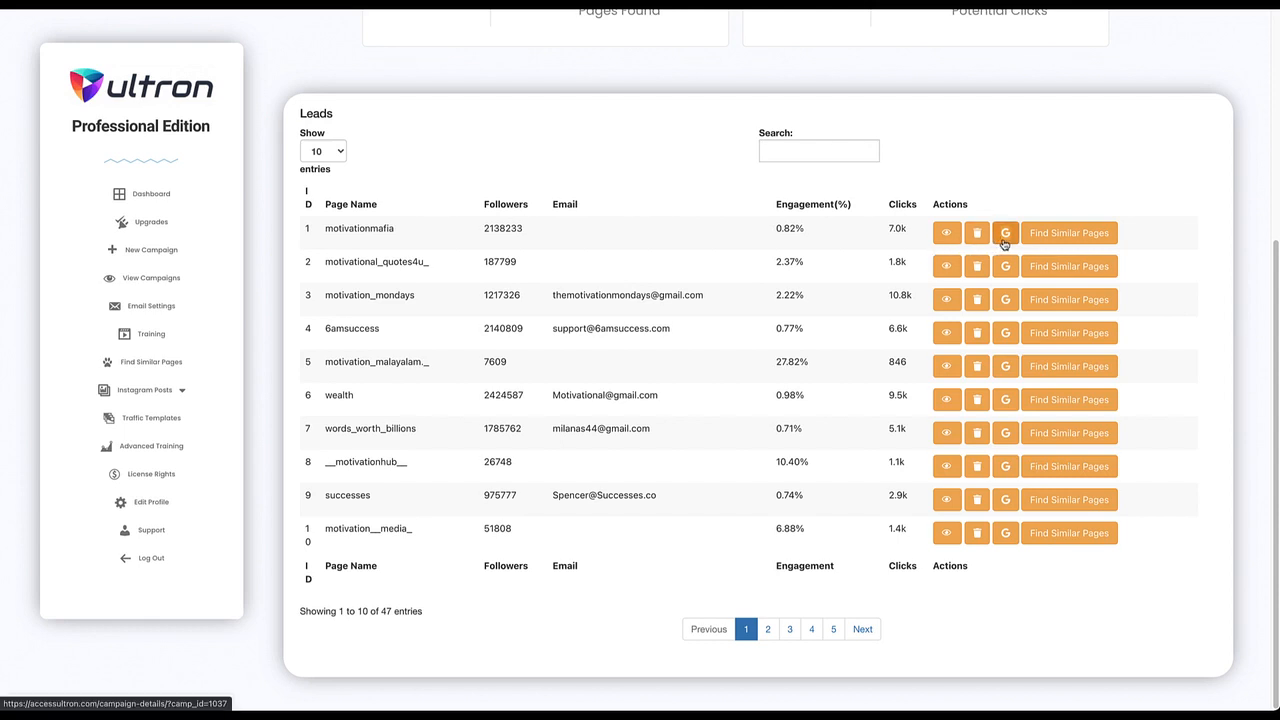
mouse_move(1052, 252)
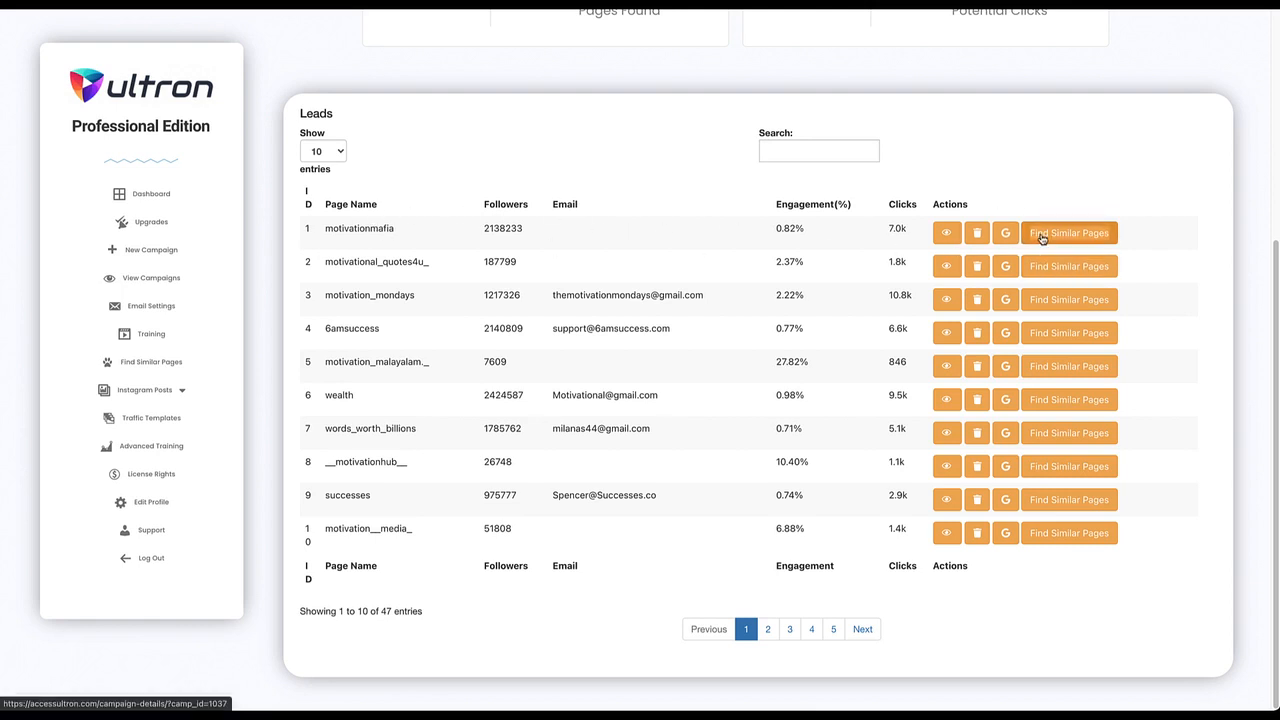
left_click(1068, 232)
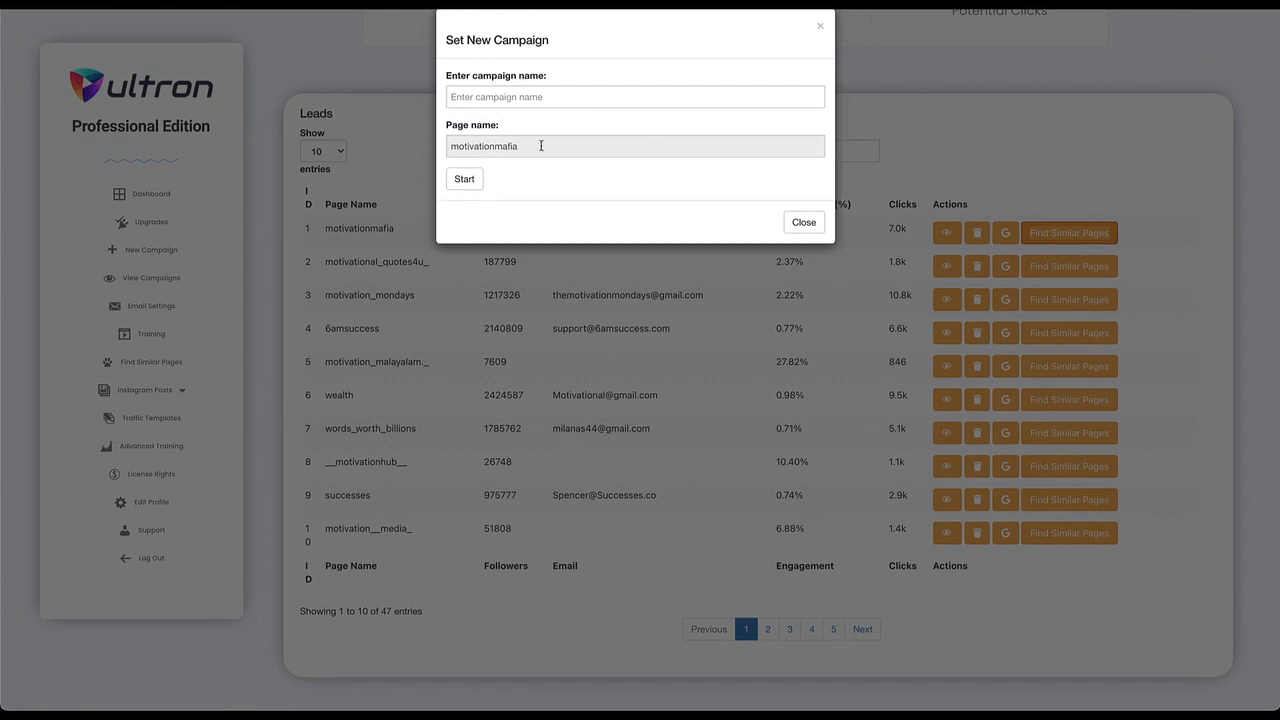
left_click(634, 96)
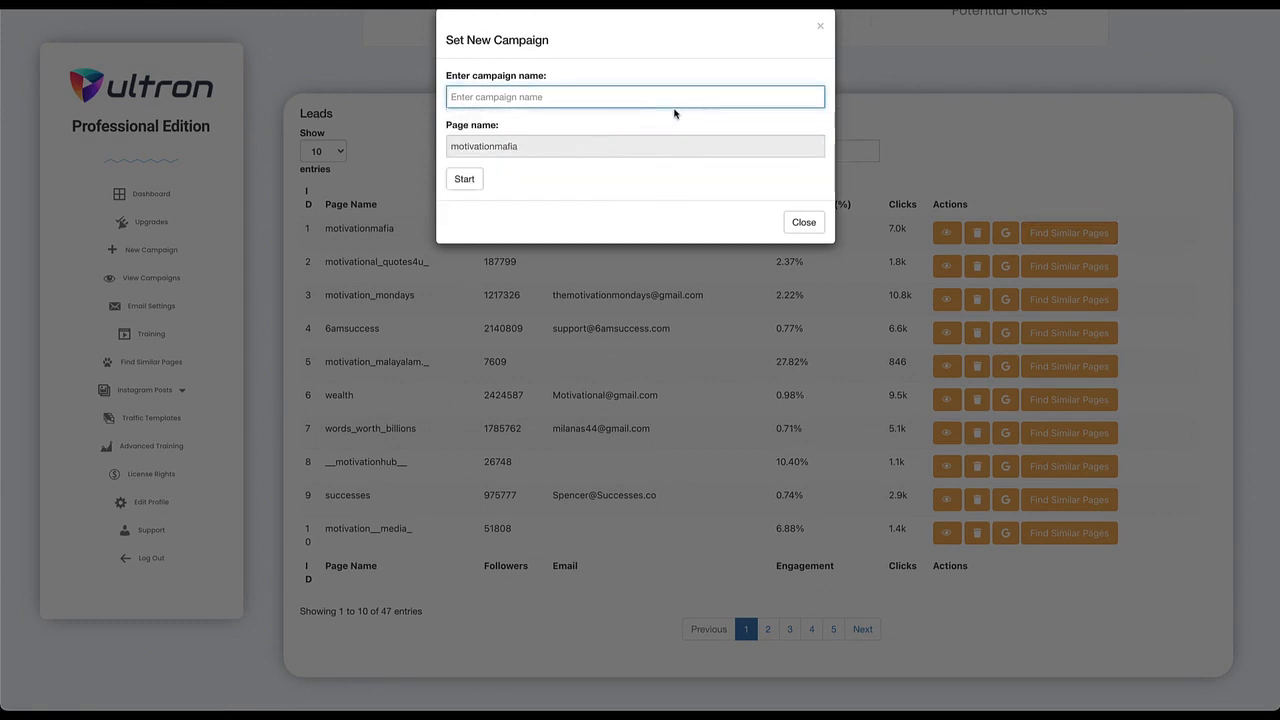
left_click(636, 146)
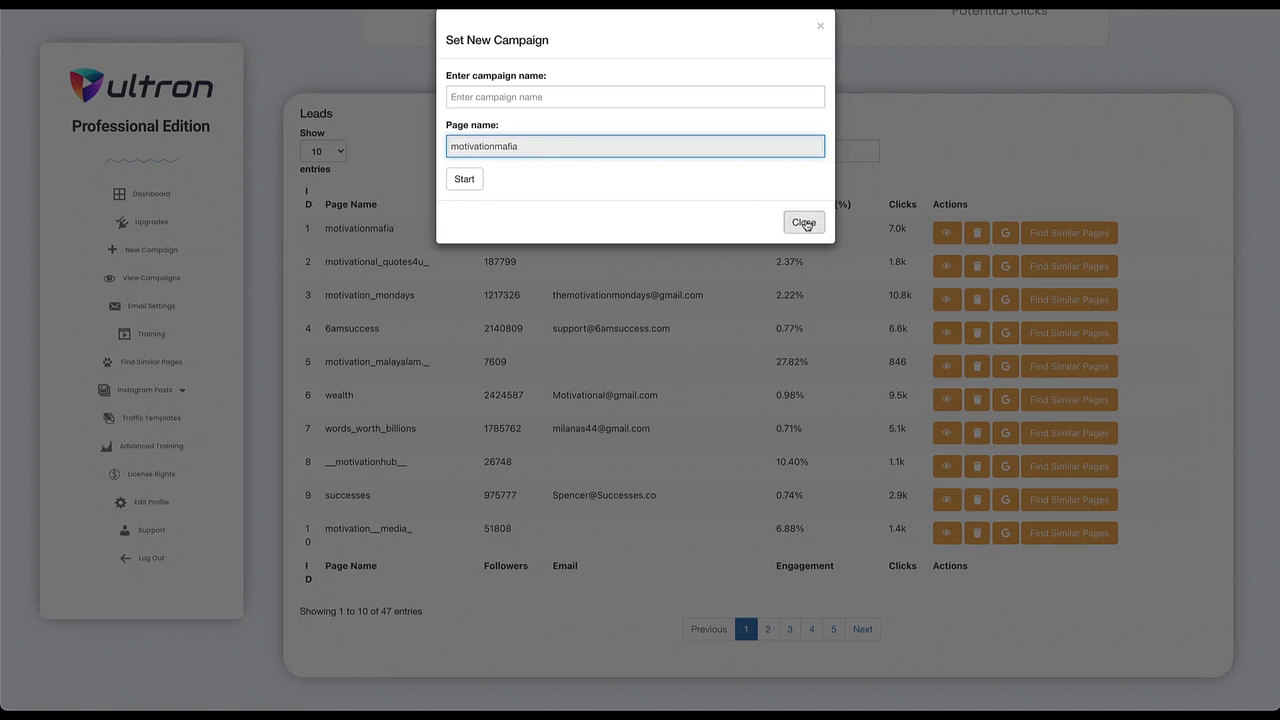
mouse_move(696, 186)
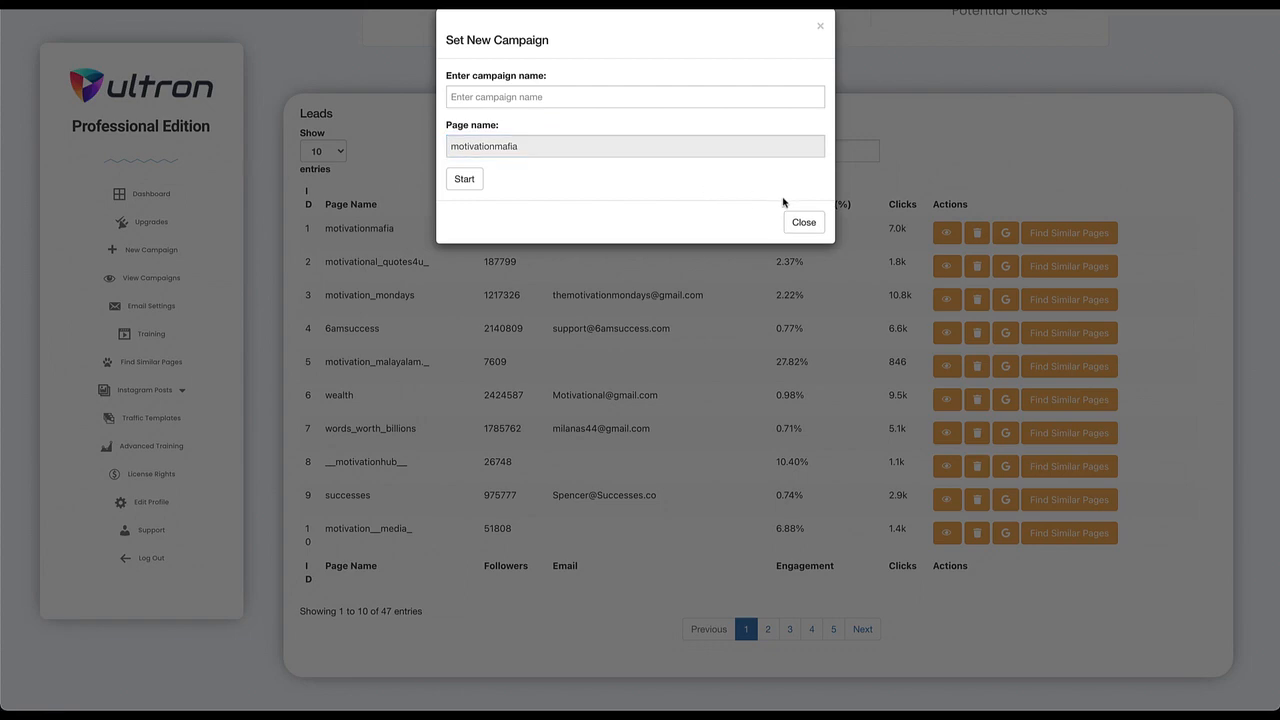
left_click(804, 222)
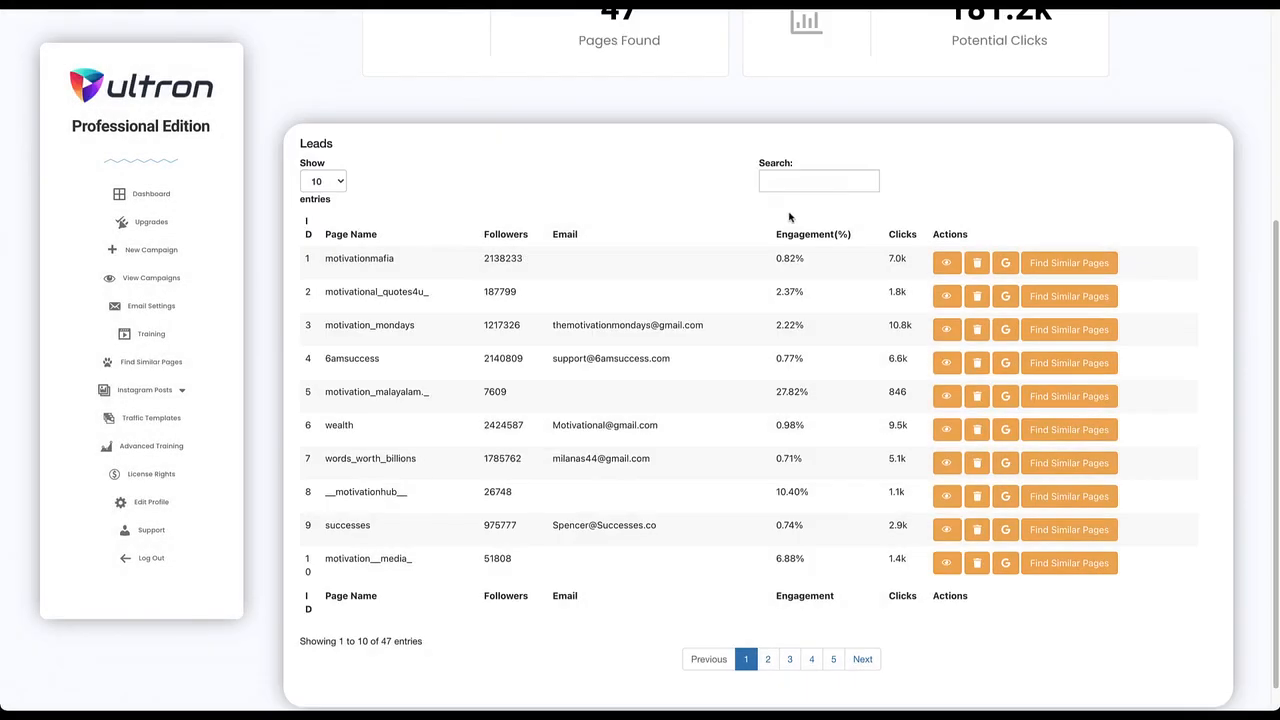
mouse_move(588, 276)
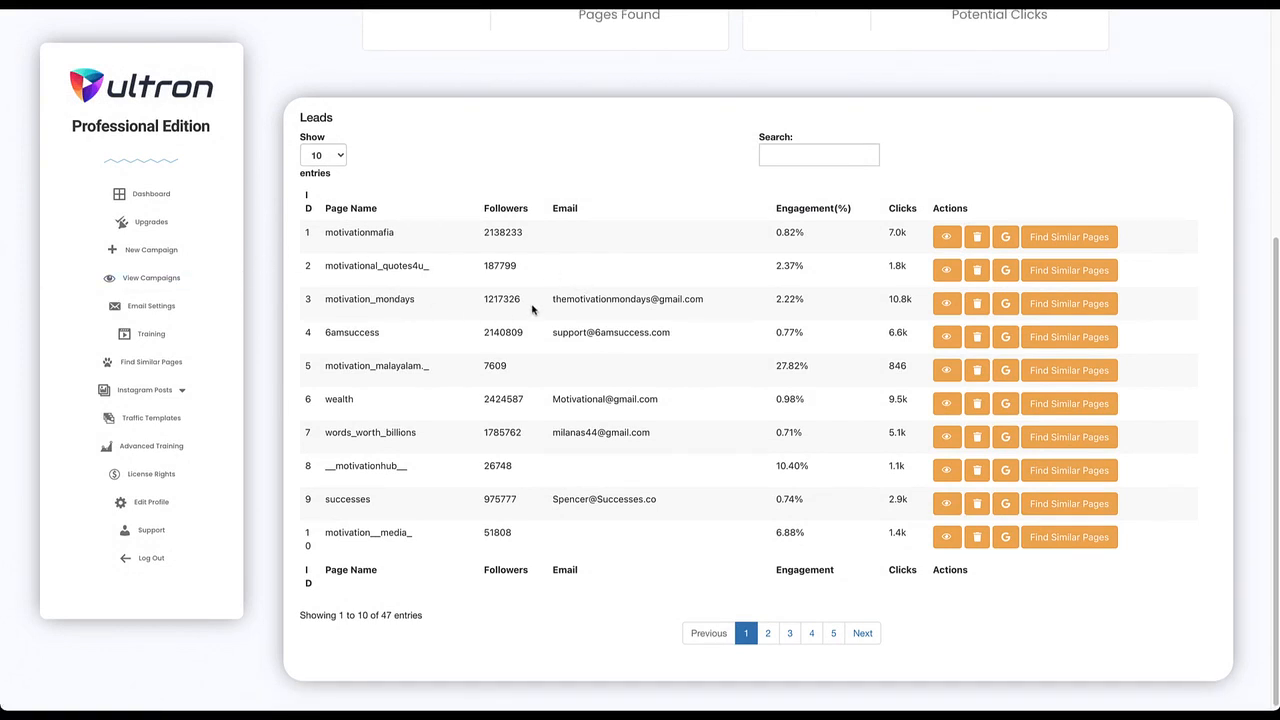
mouse_move(572, 320)
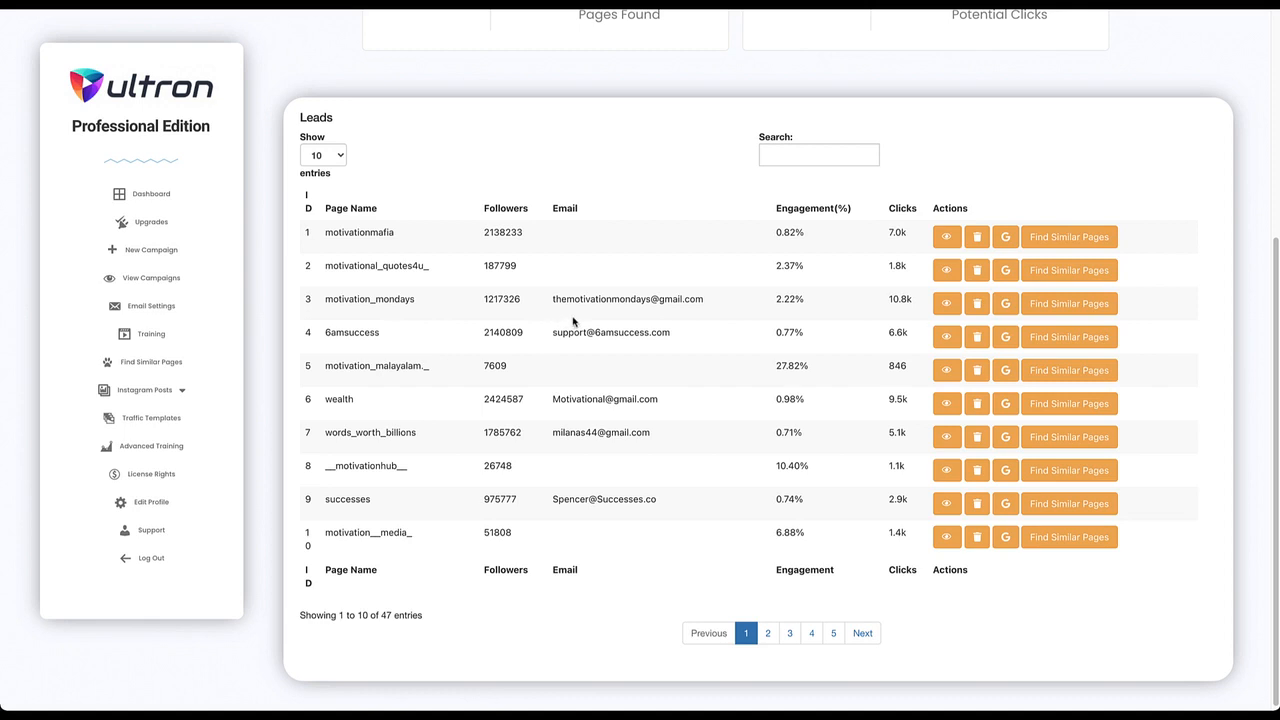
Step: View the saved campaigns list and jump to its last page
left_click(152, 278)
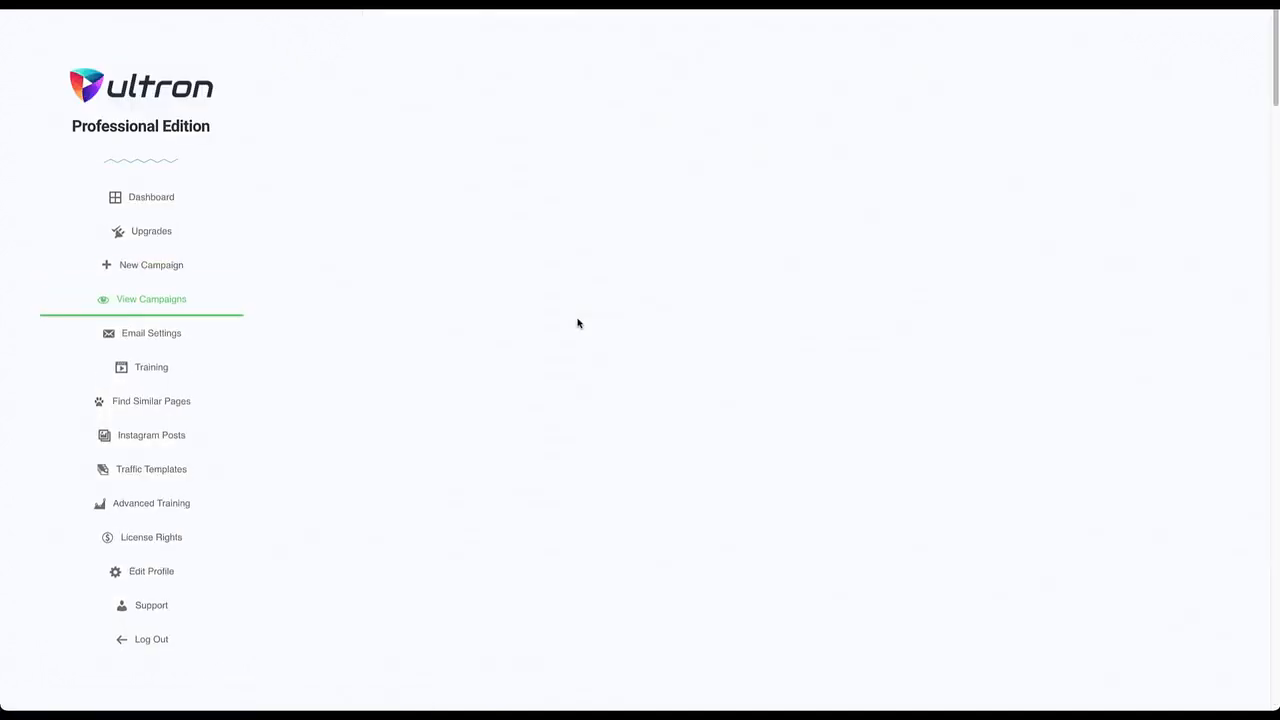
left_click(152, 298)
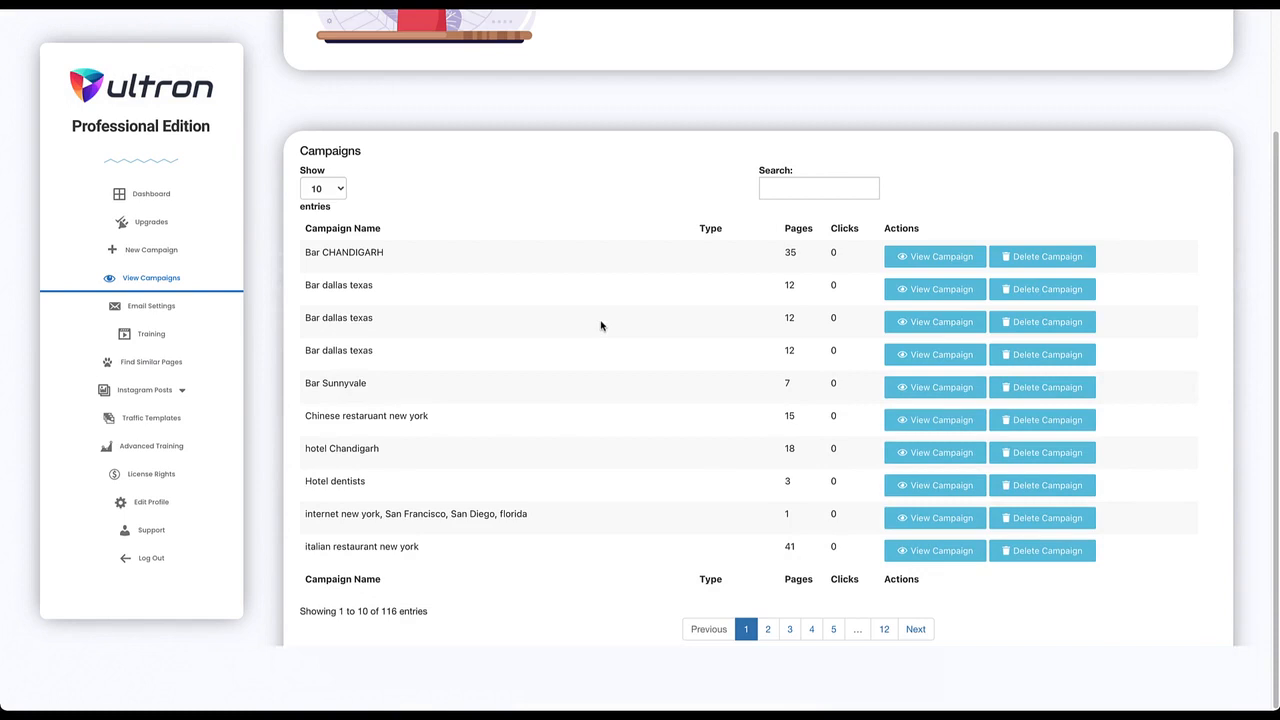
left_click(884, 628)
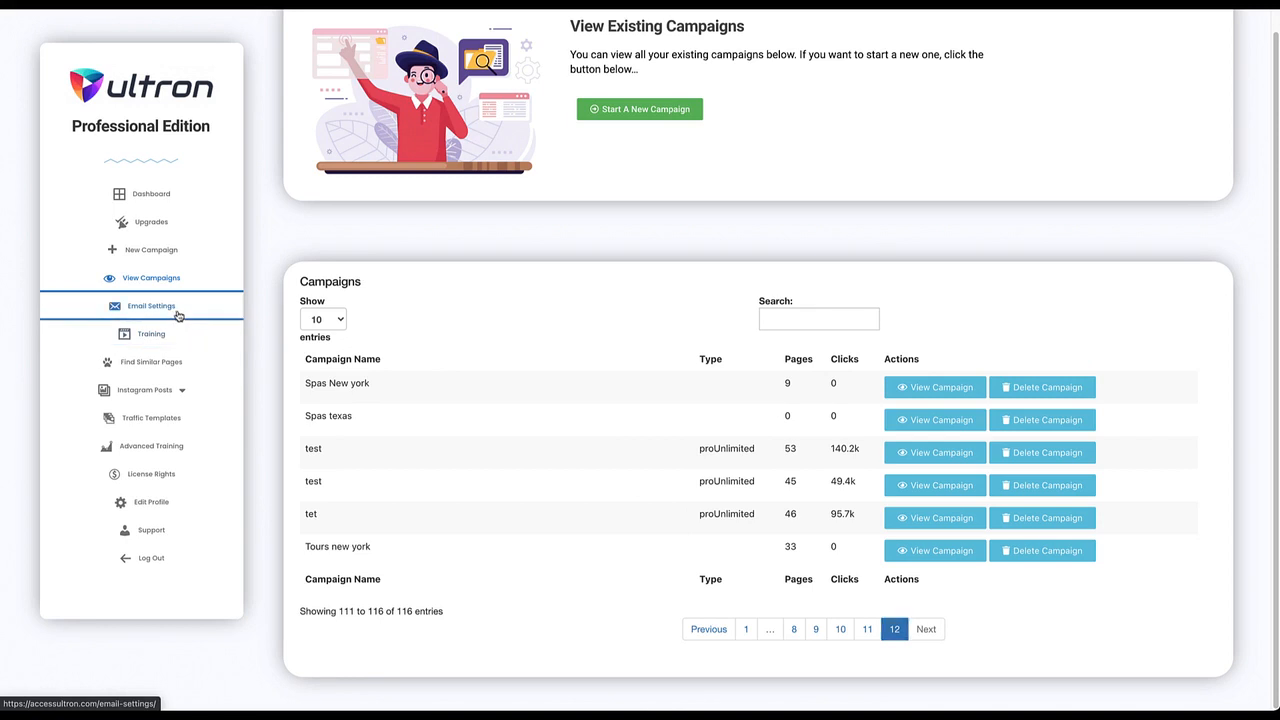
Step: Go to the Email Settings page with its saved test subject and message
left_click(152, 306)
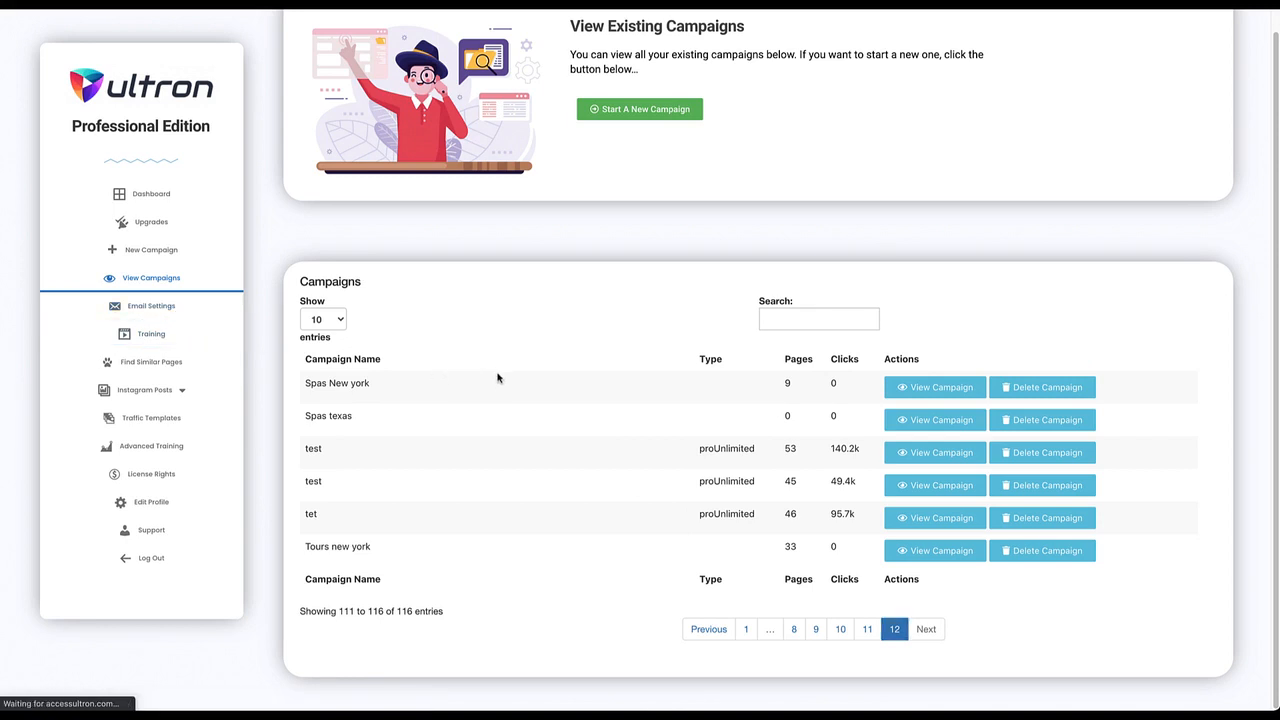
left_click(152, 306)
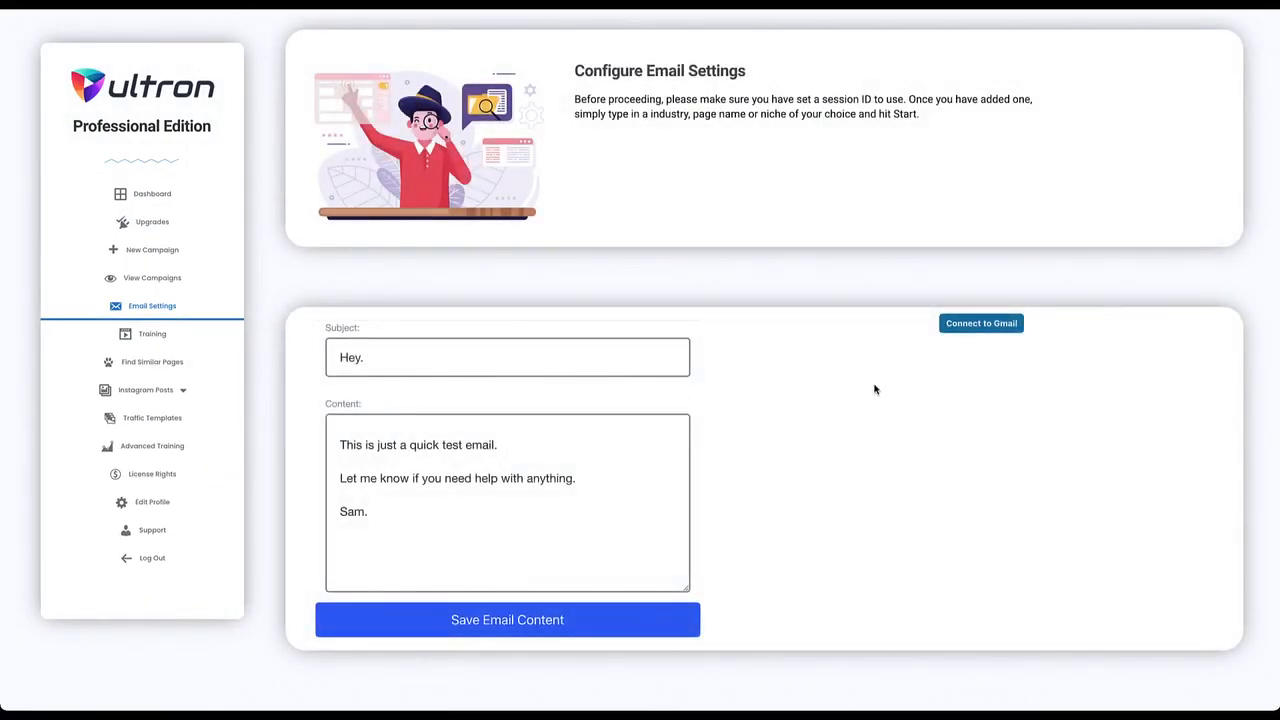
mouse_move(980, 324)
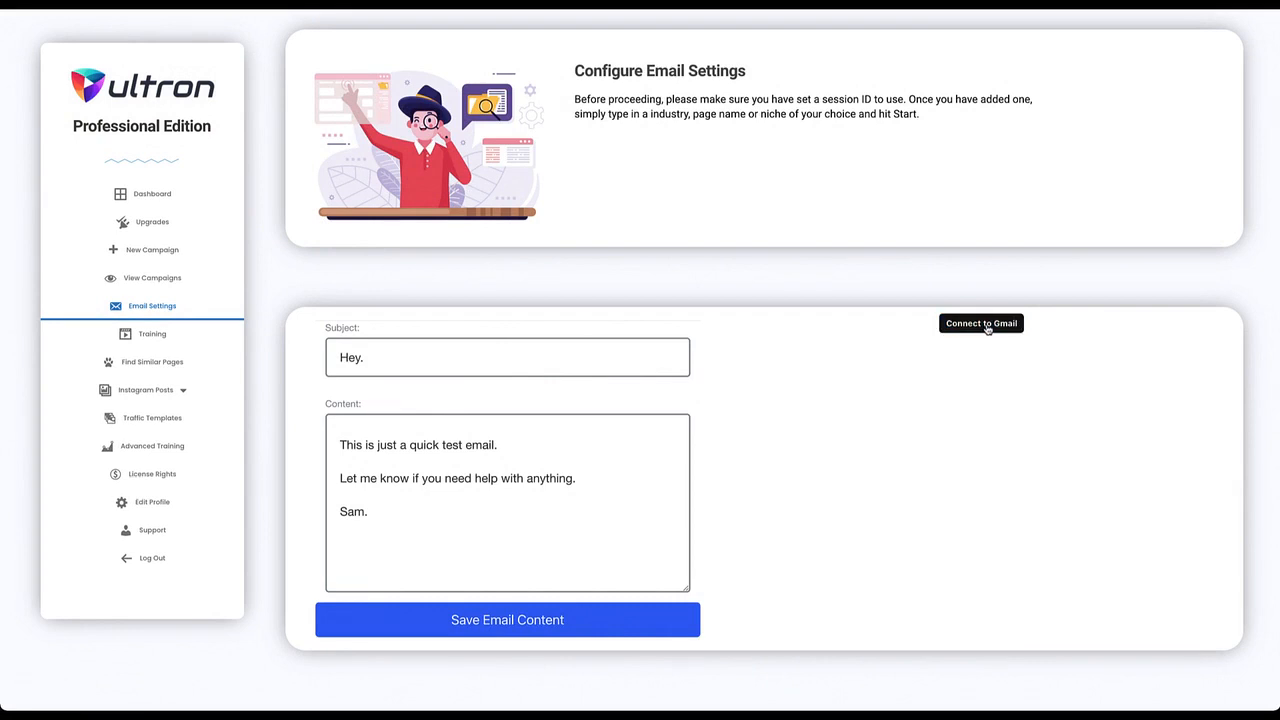
Step: Begin connecting the Ultron account to Gmail
left_click(980, 324)
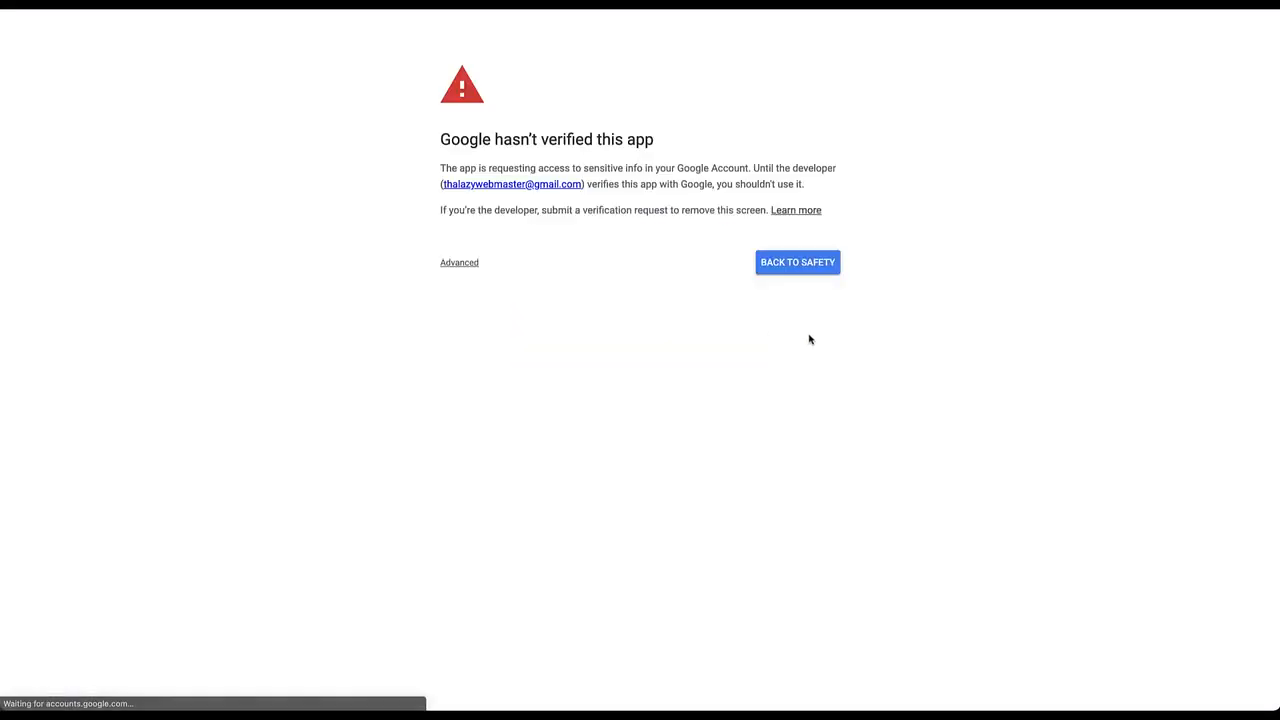
Step: Bypass Google's unverified-app warning and allow Ultron access to the Gmail account
left_click(460, 262)
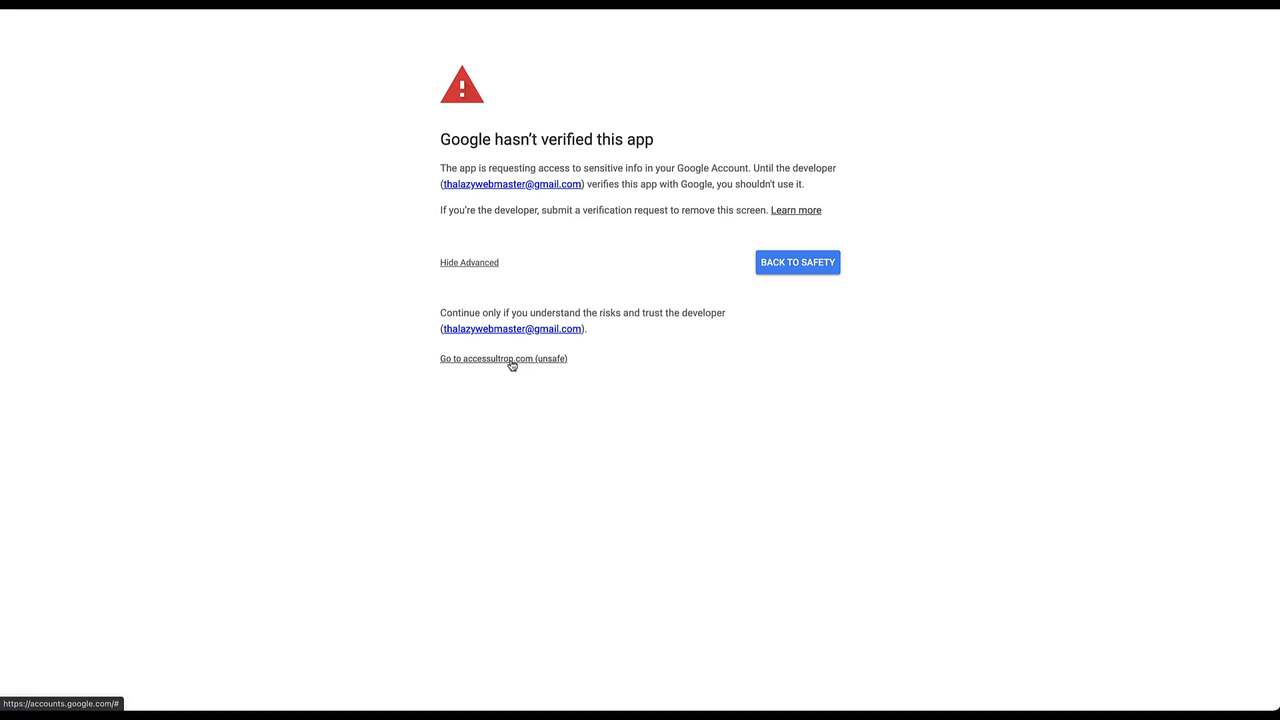
left_click(504, 358)
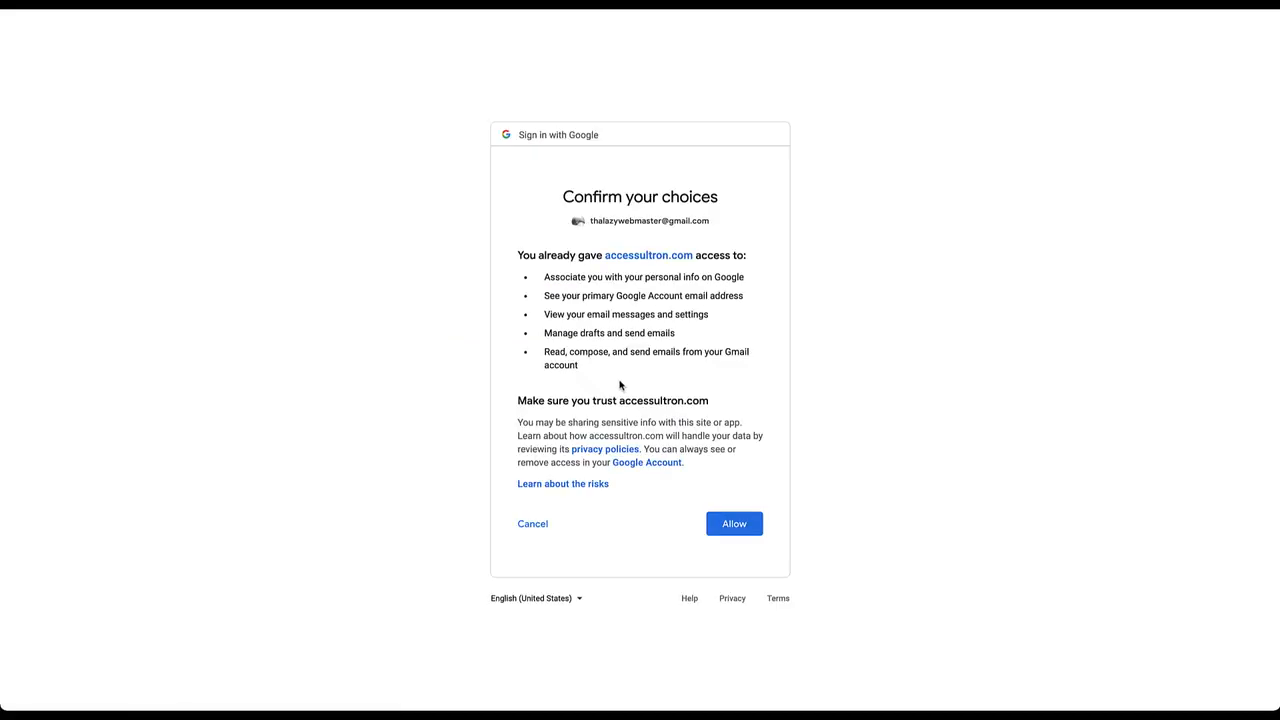
left_click(734, 524)
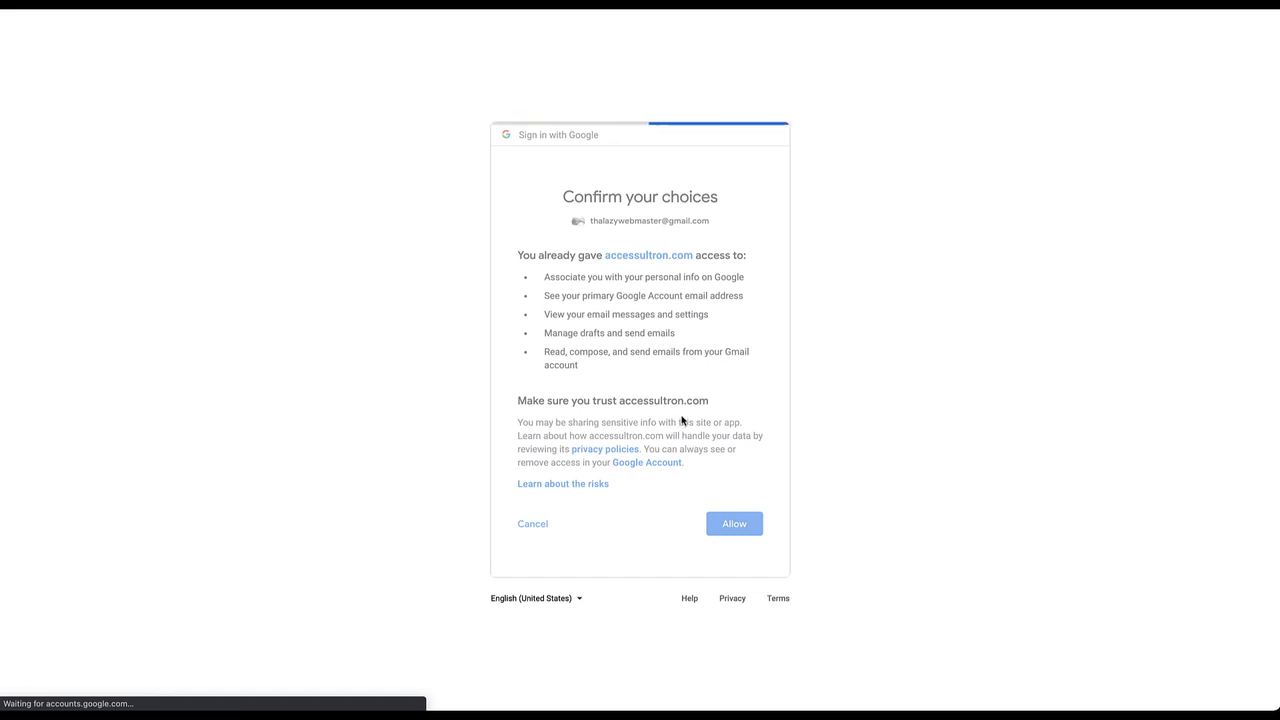
left_click(734, 524)
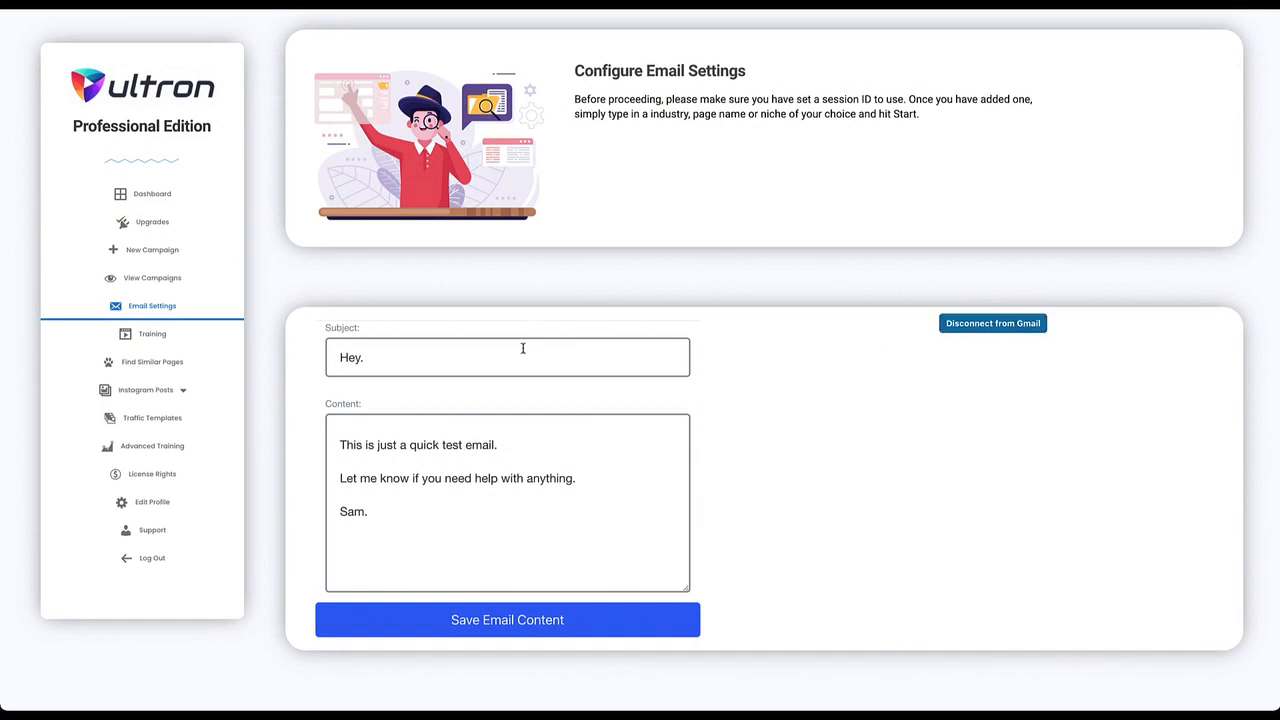
Step: Save the email subject 'Hey.' and test message, confirming the Updated! notice
double_click(350, 356)
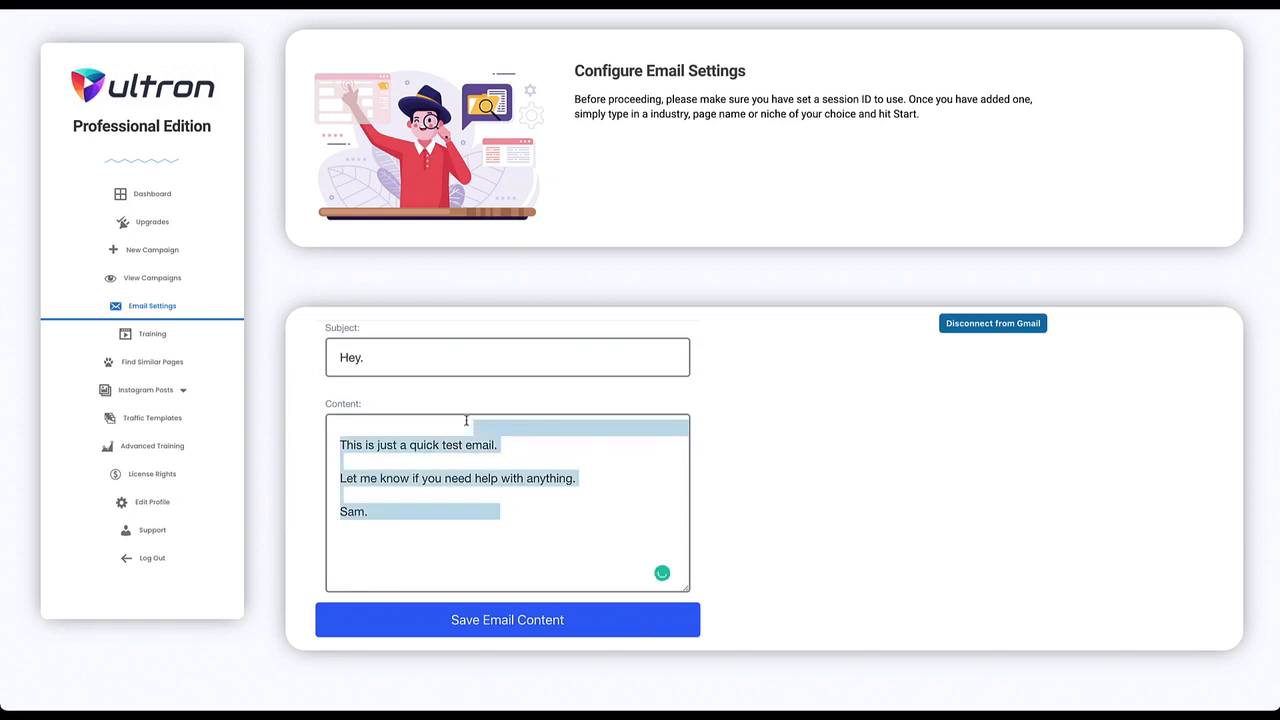
left_click(394, 432)
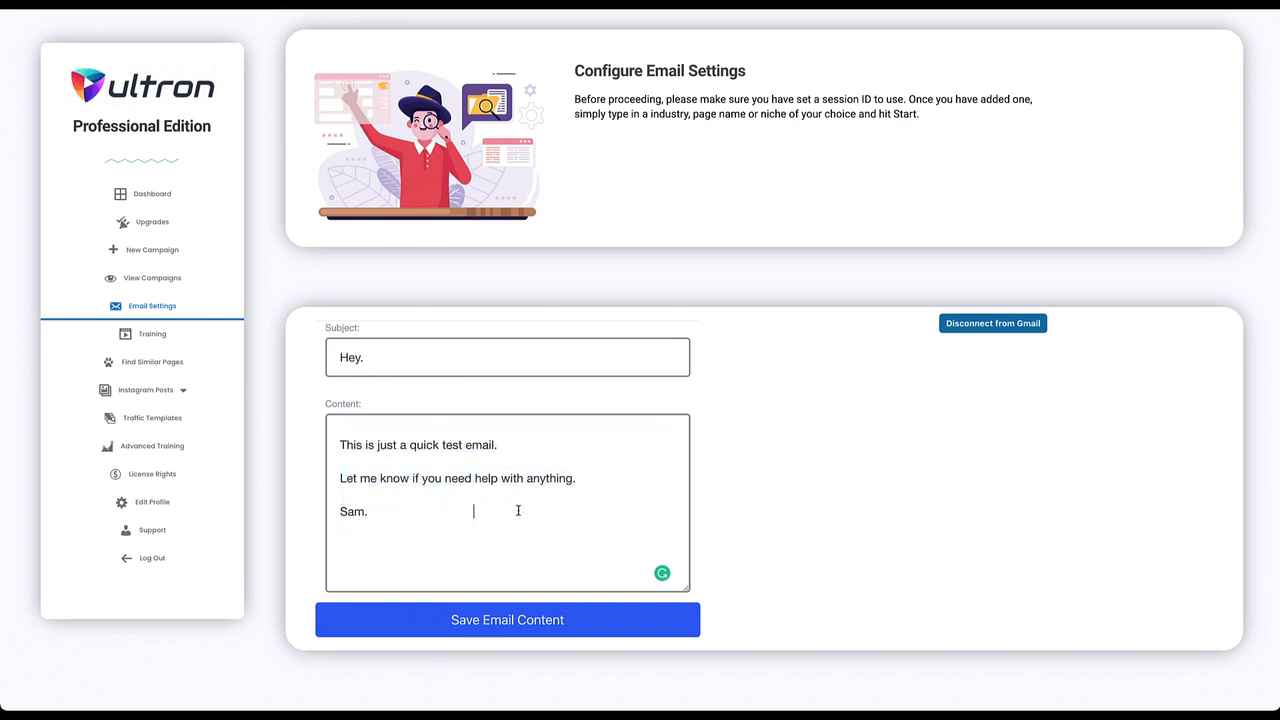
left_click(508, 620)
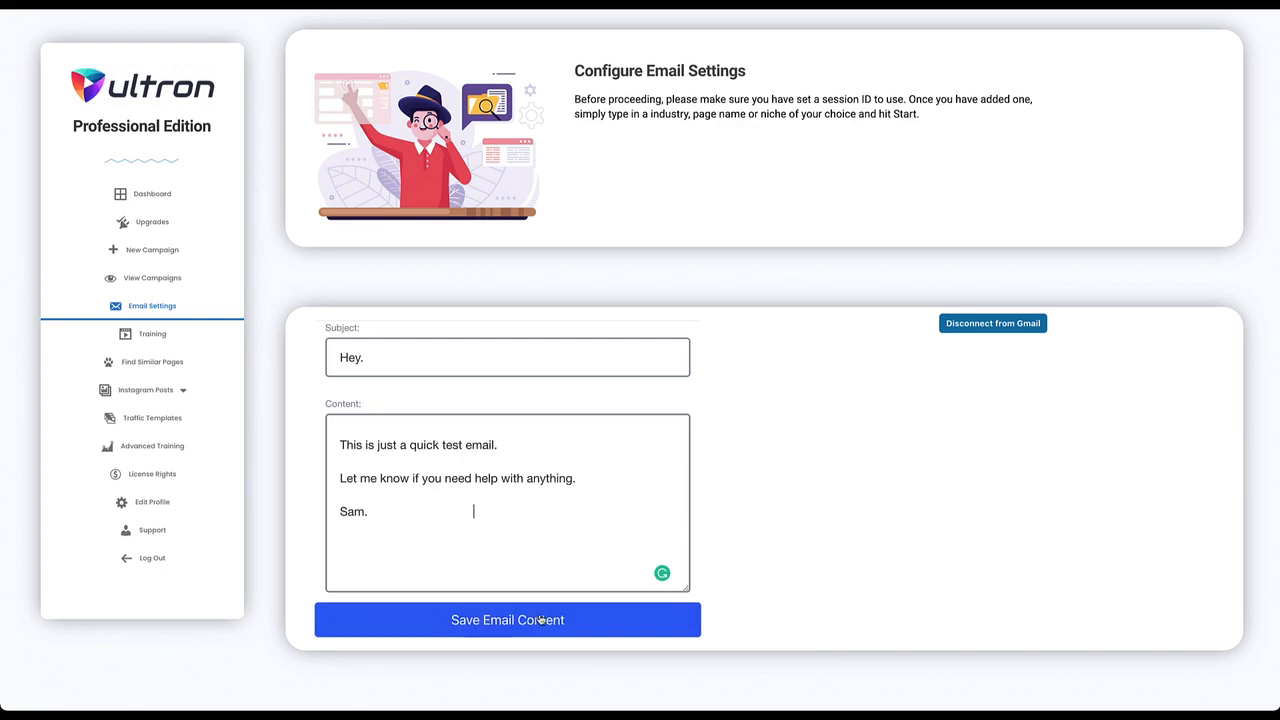
left_click(508, 620)
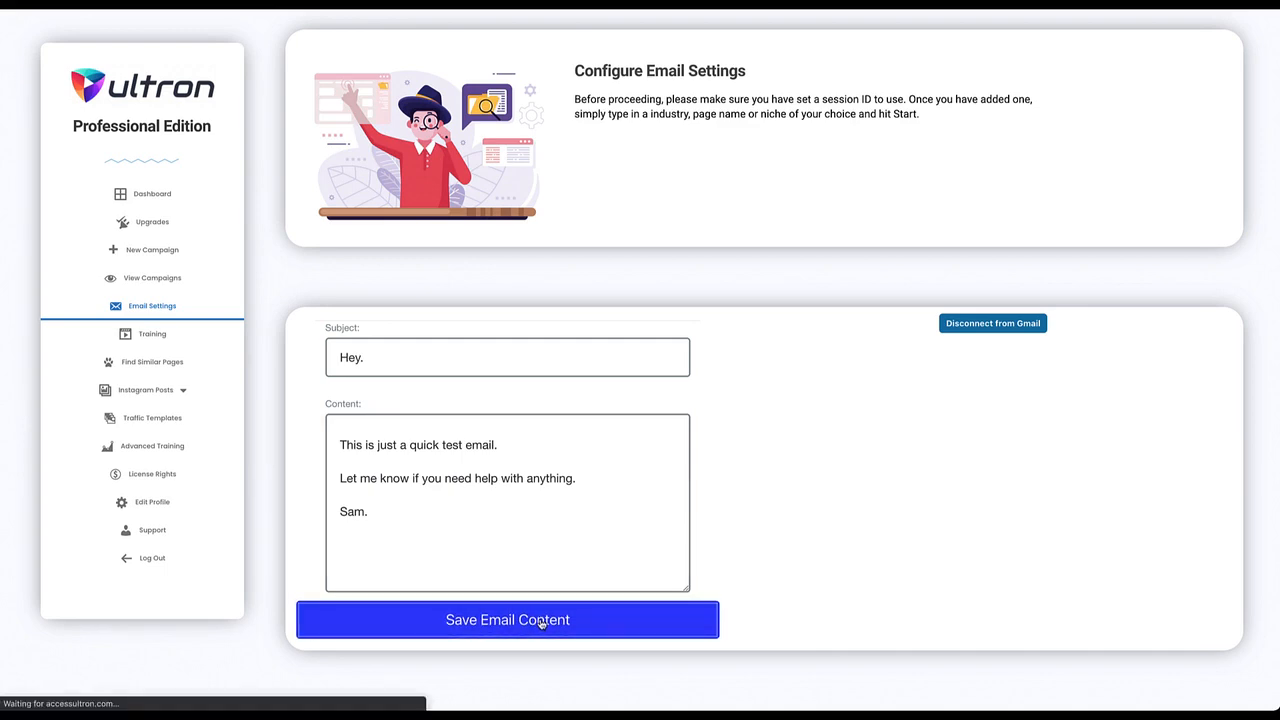
left_click(508, 620)
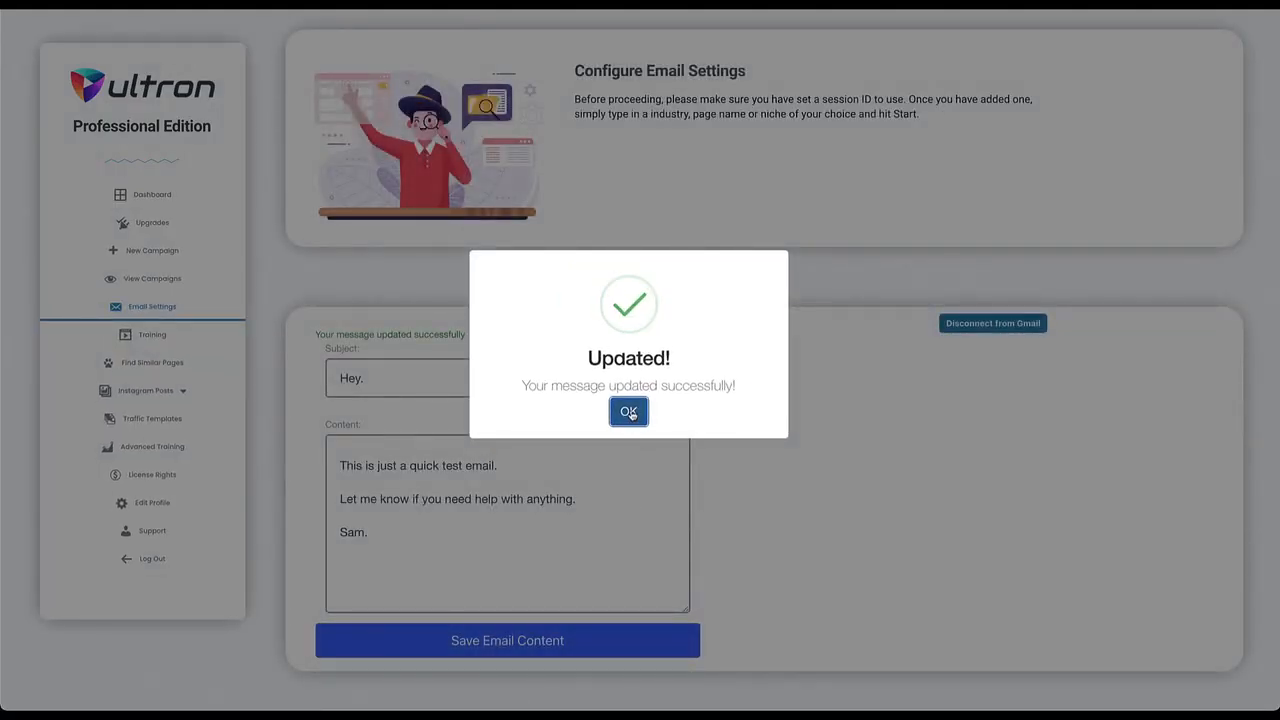
left_click(628, 412)
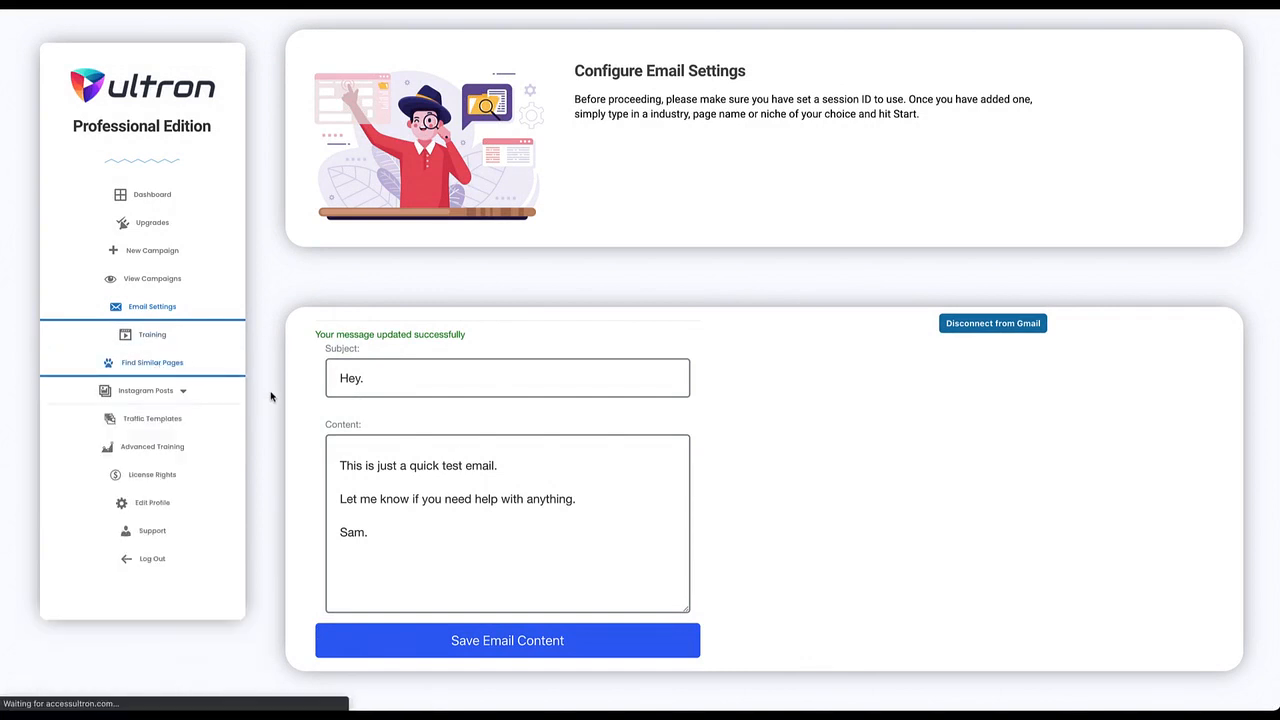
Step: Look at the Find Similar Pages form's username field, then move to Edit Profile
left_click(152, 362)
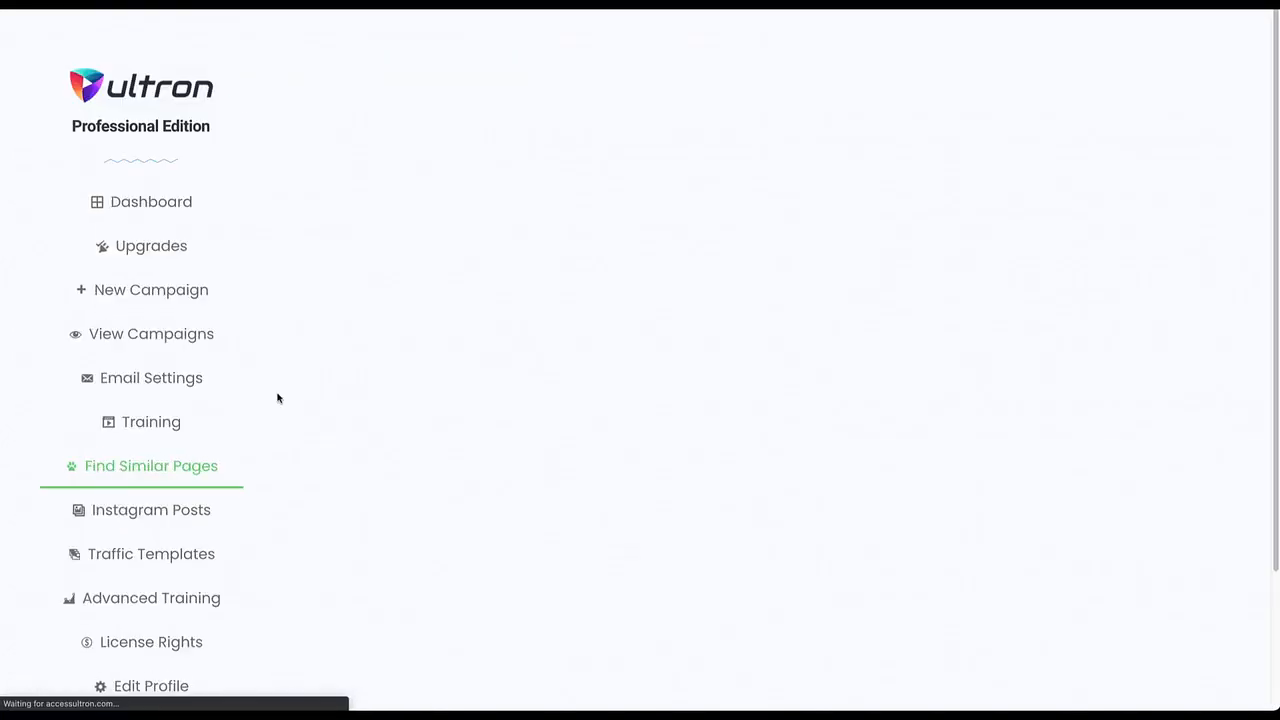
left_click(152, 464)
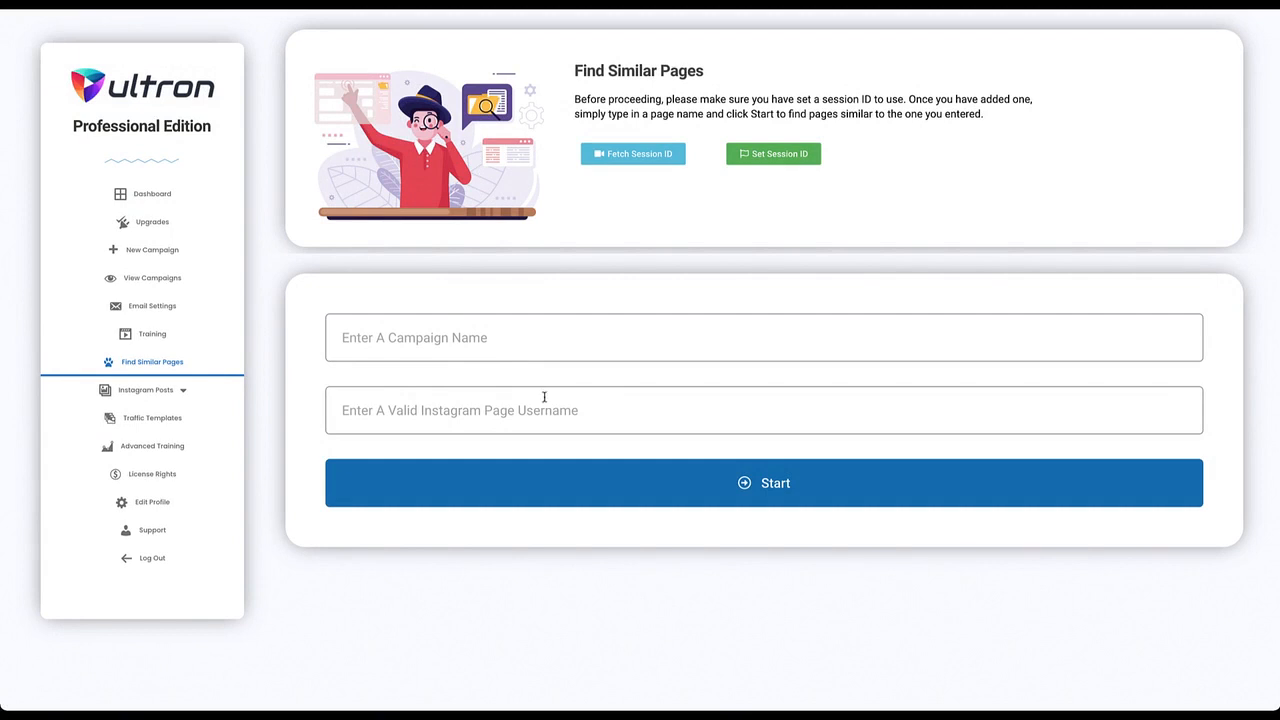
left_click(764, 336)
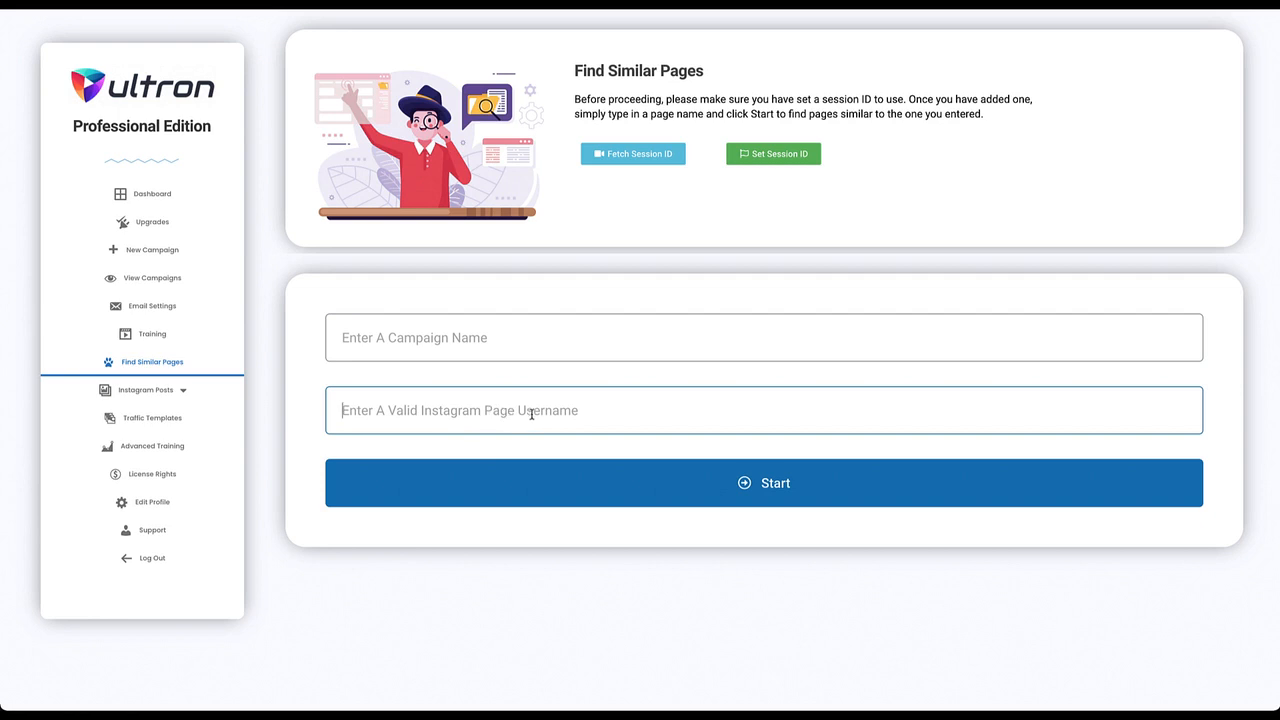
mouse_move(590, 410)
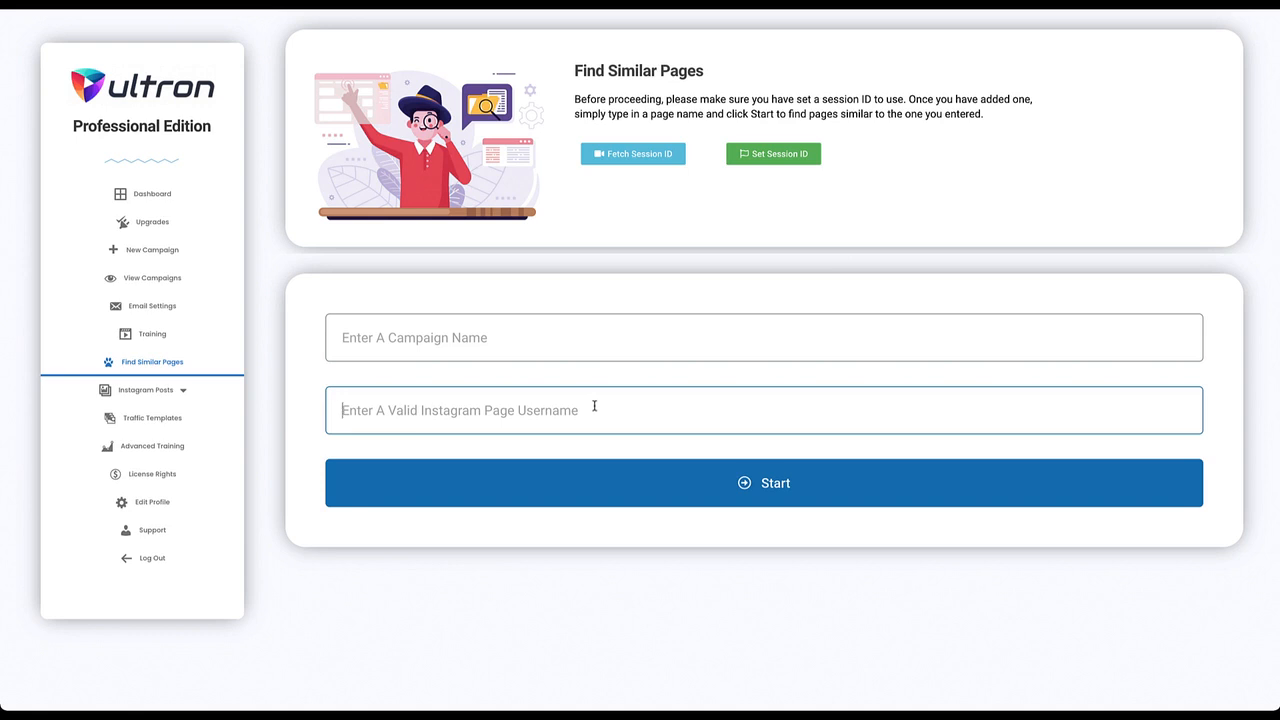
left_click(146, 388)
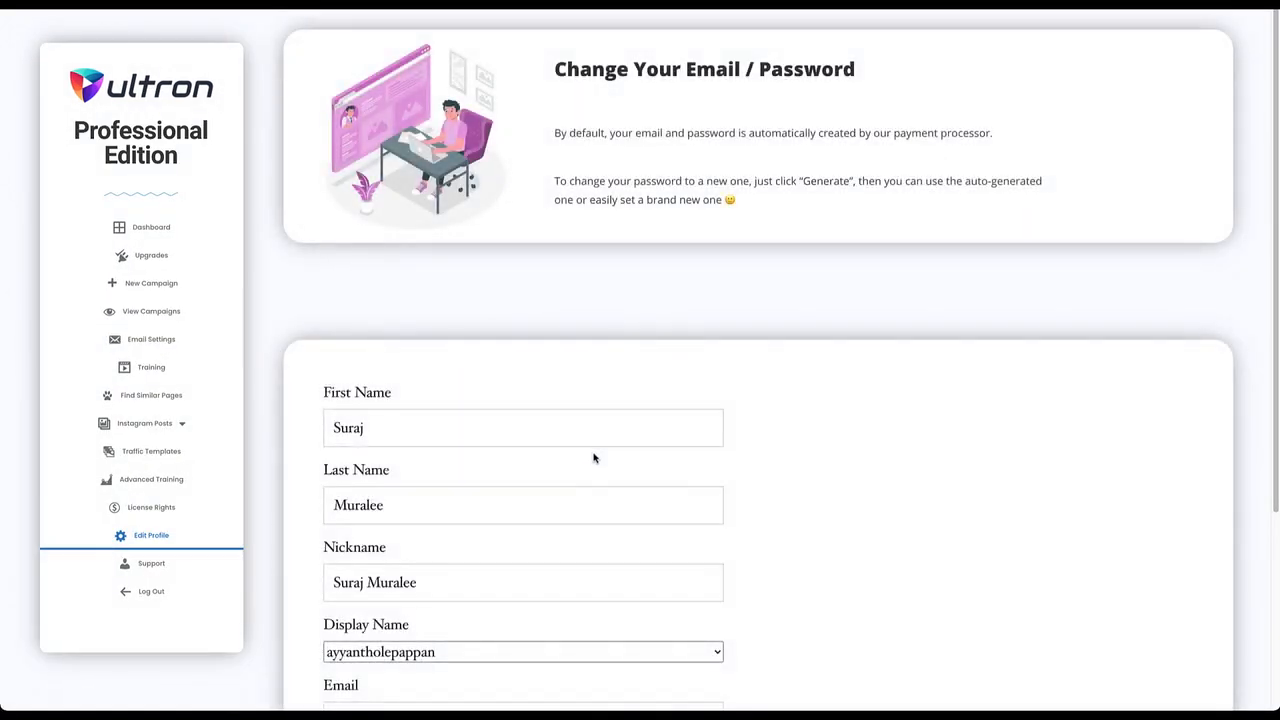
Step: Generate a new Strong-rated password on the Edit Profile page without saving it
scroll("down", 3)
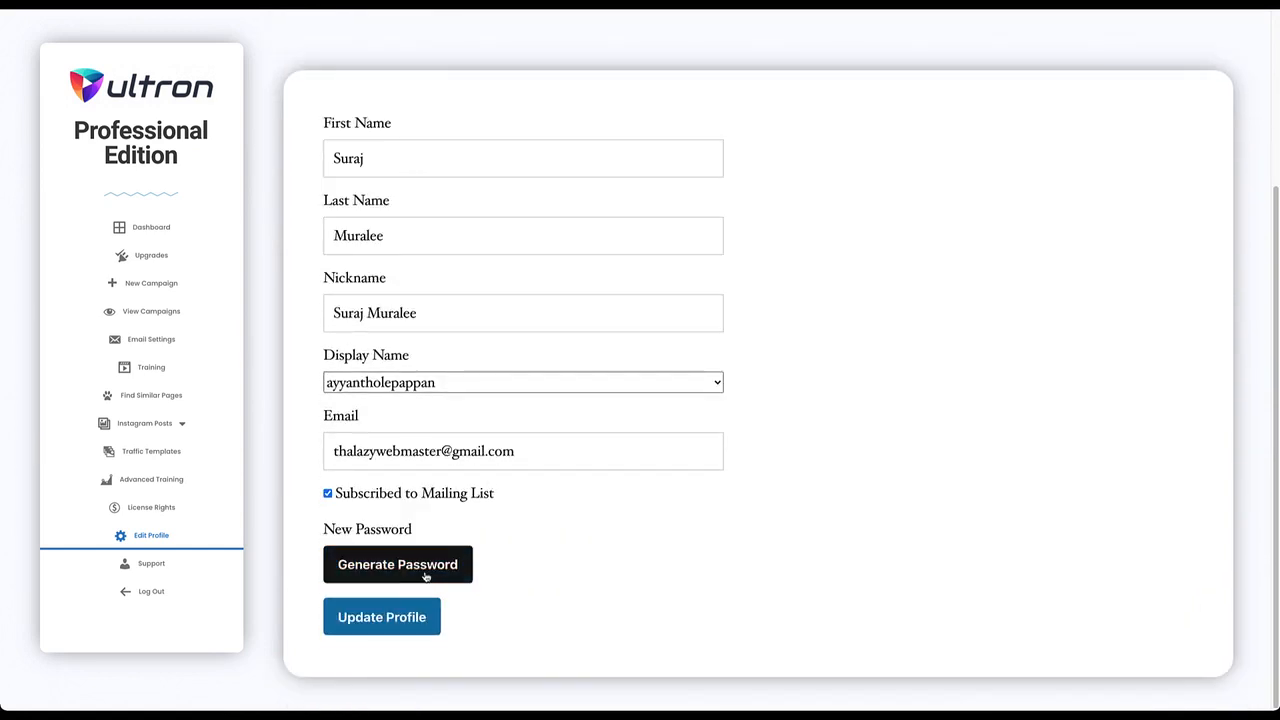
left_click(396, 564)
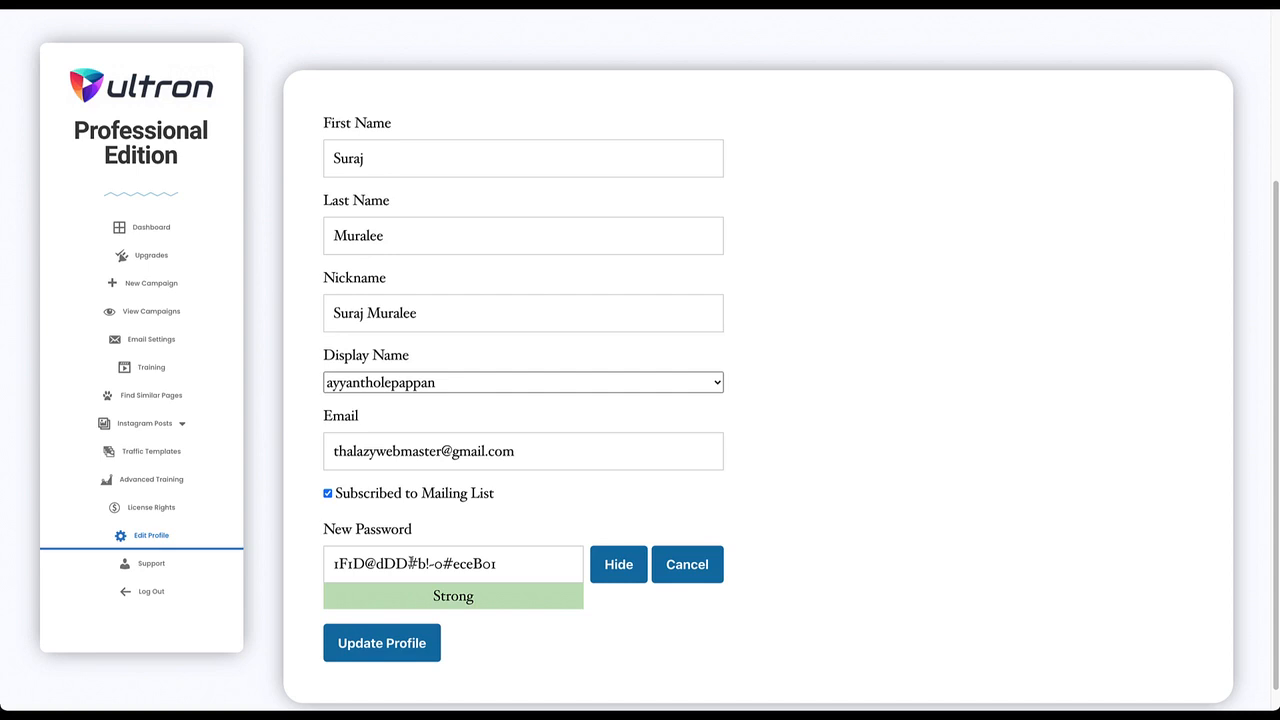
mouse_move(388, 624)
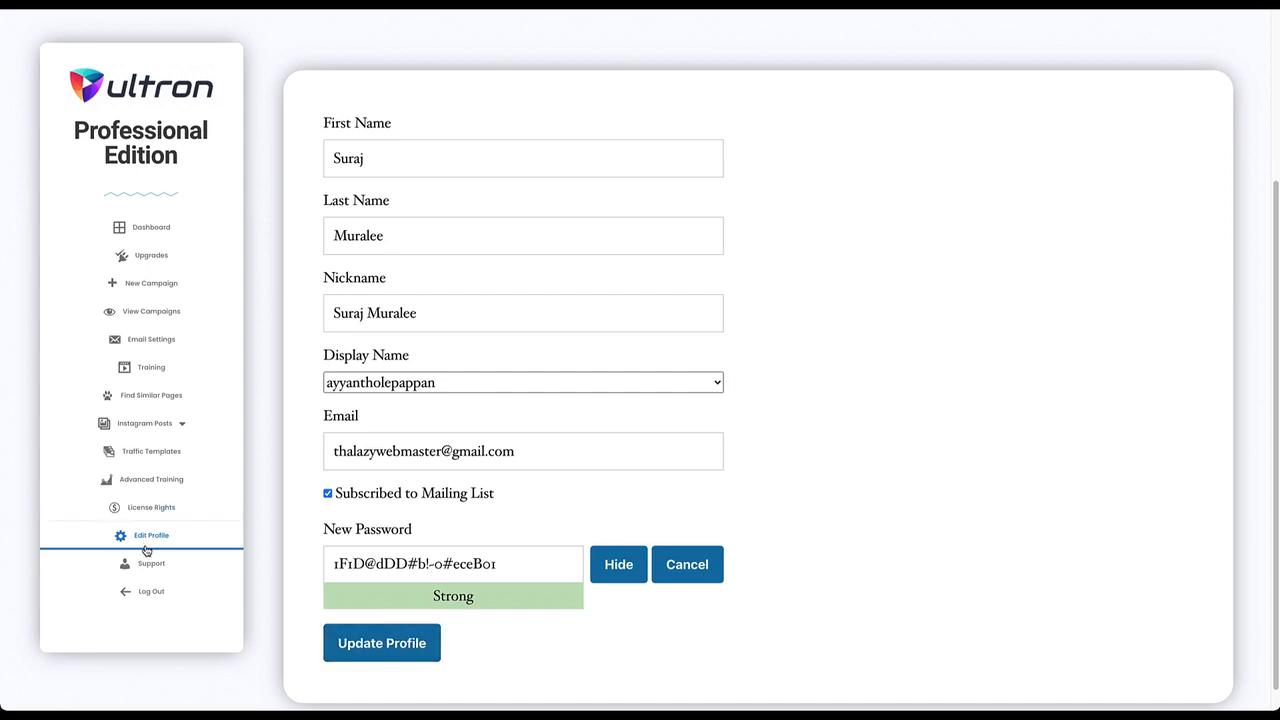
left_click(152, 564)
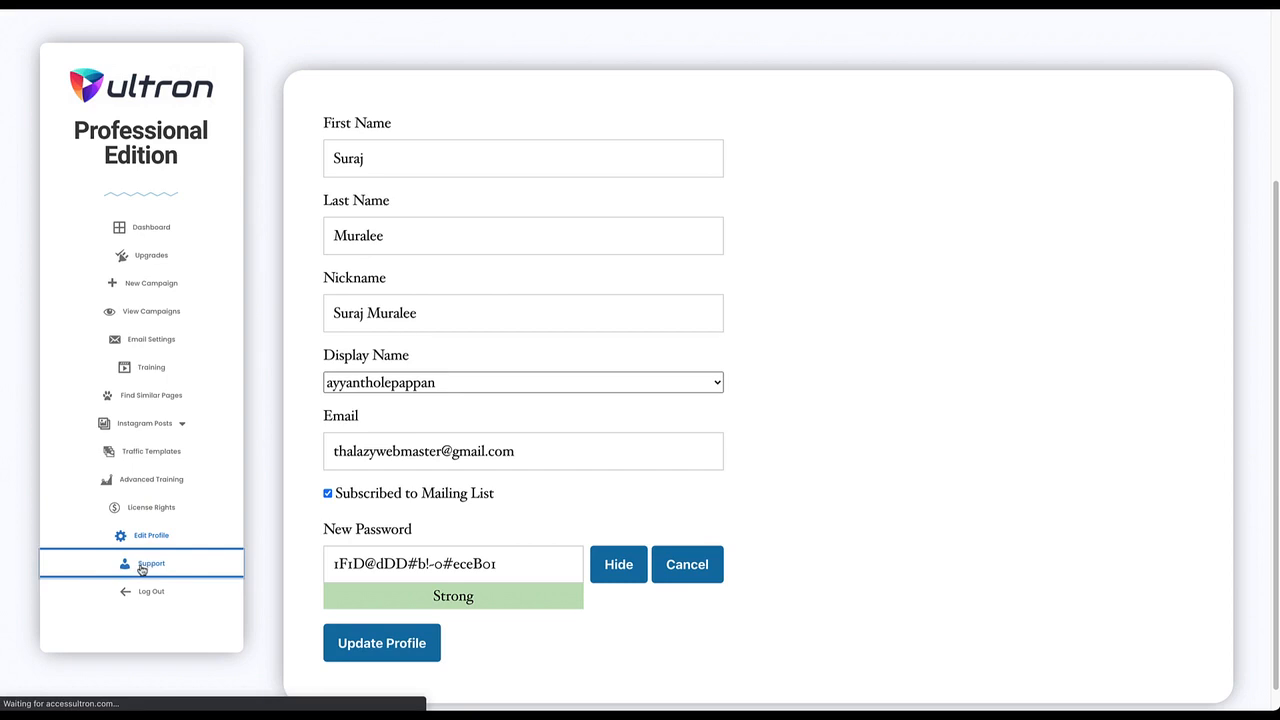
Step: Browse the empty Support contact form and return to the dashboard
left_click(152, 564)
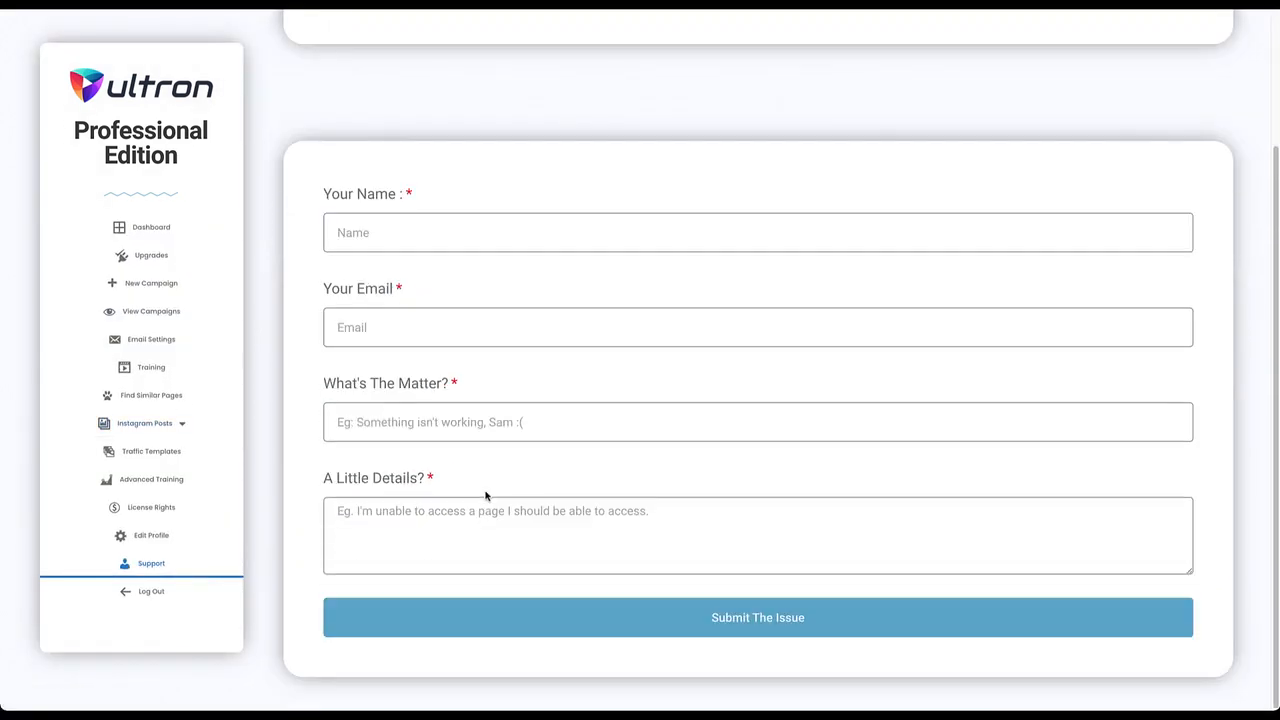
mouse_move(672, 472)
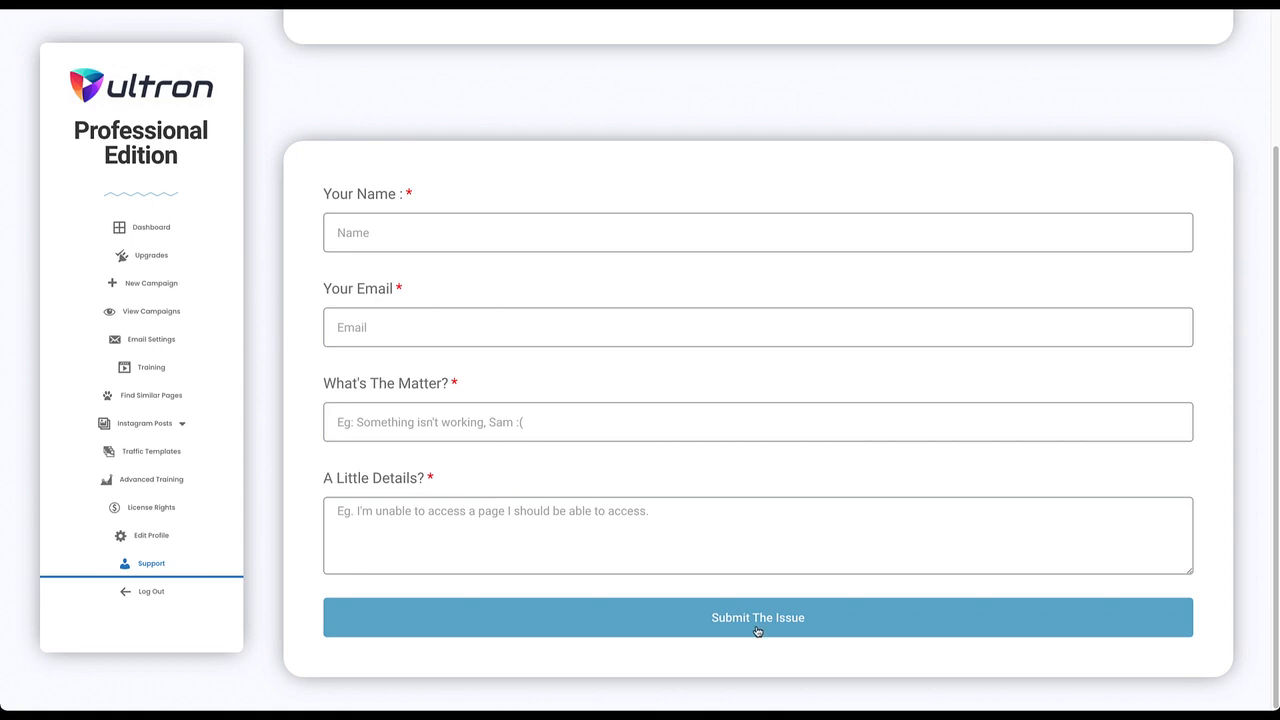
scroll("down", 3)
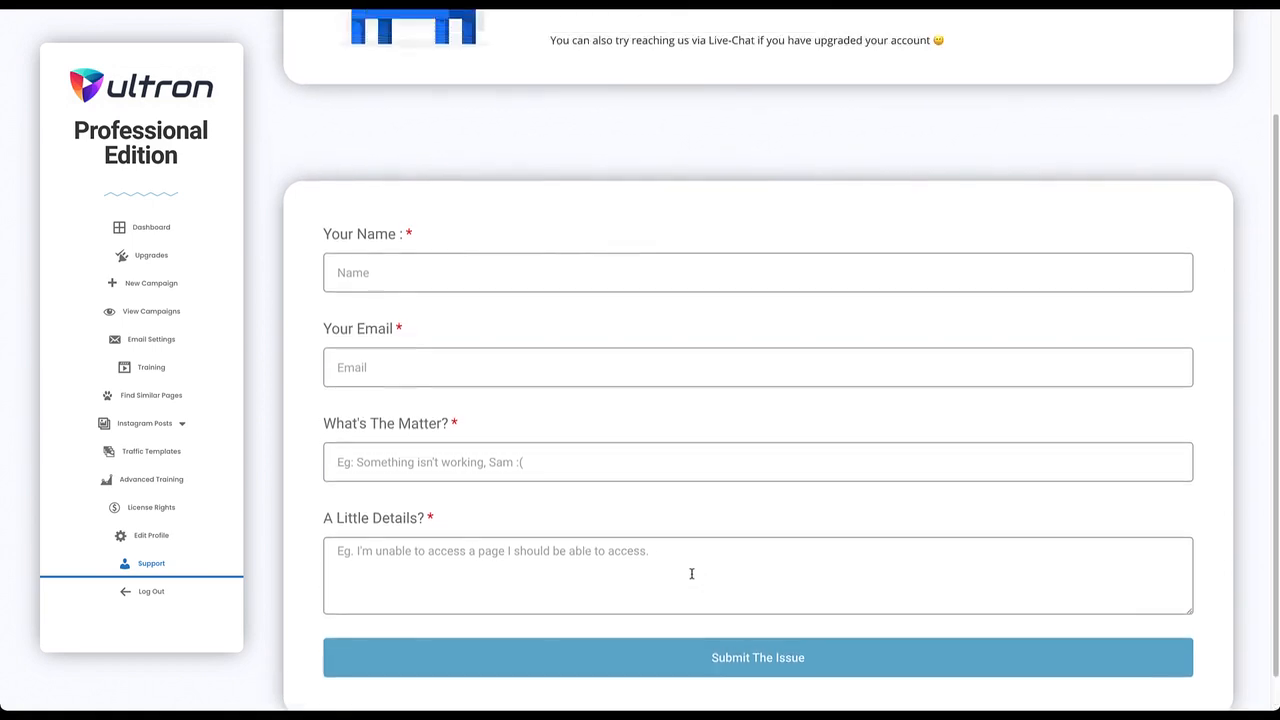
scroll("up", 3)
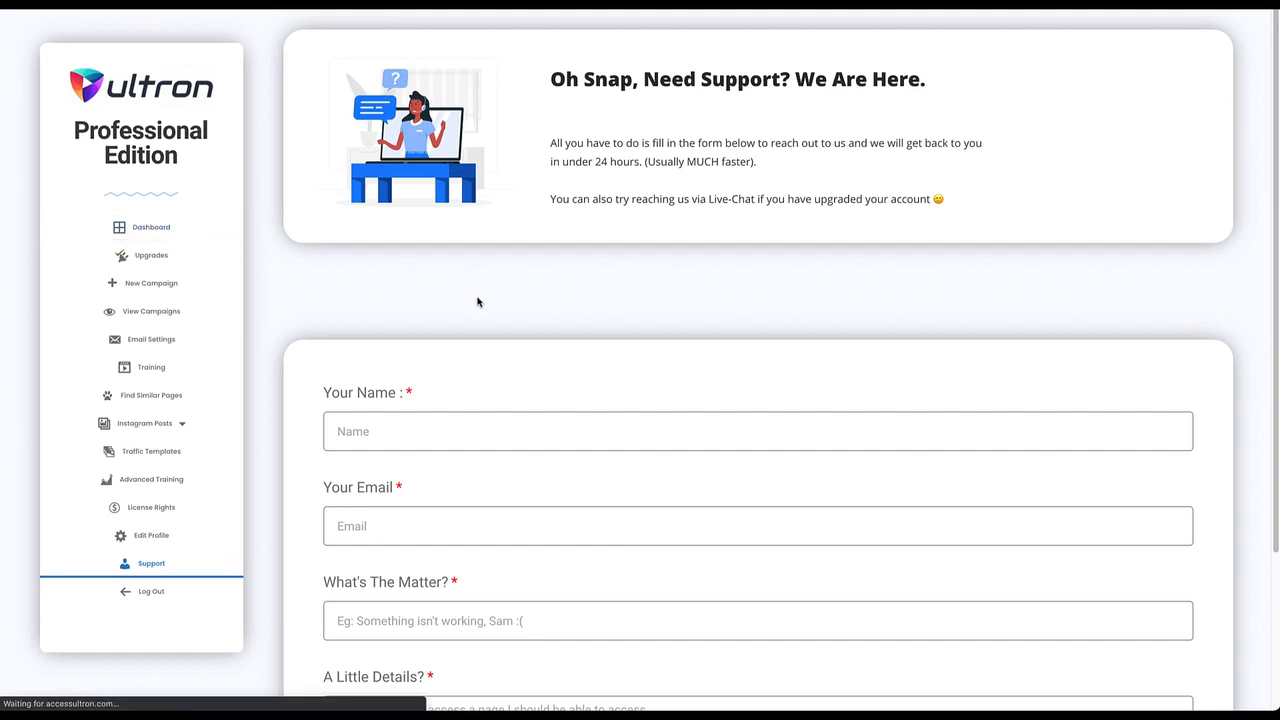
left_click(150, 228)
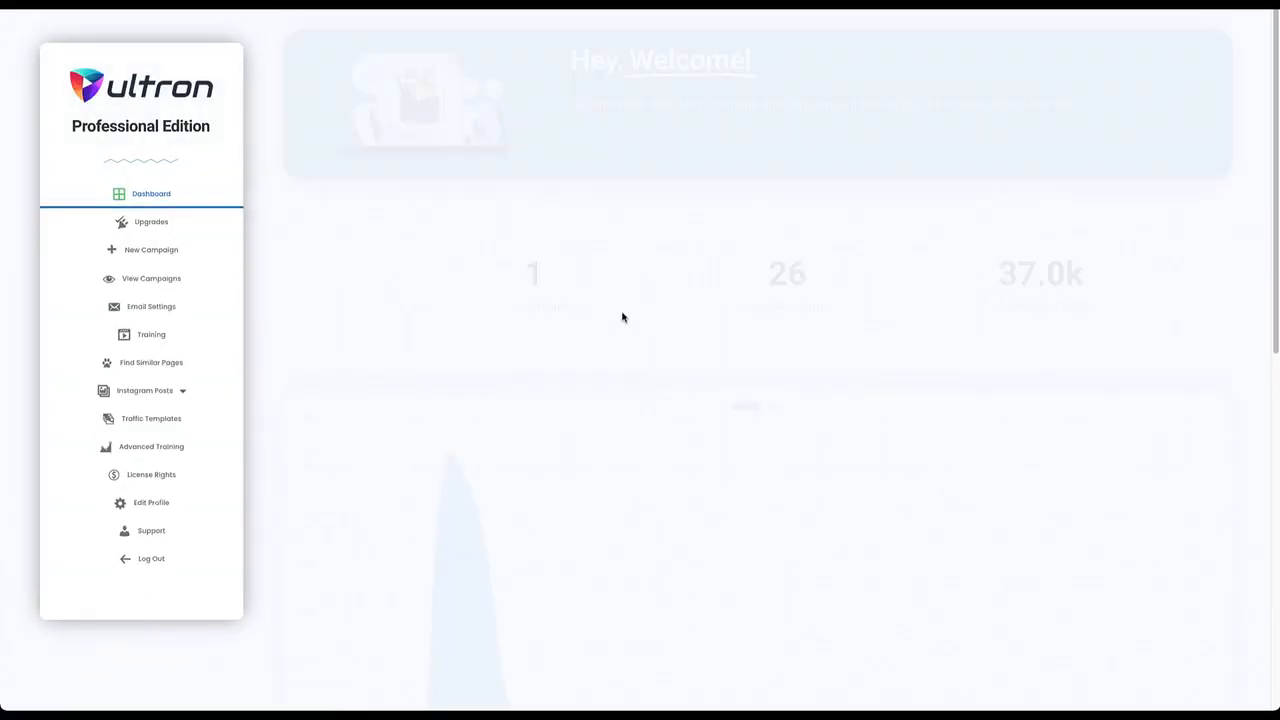